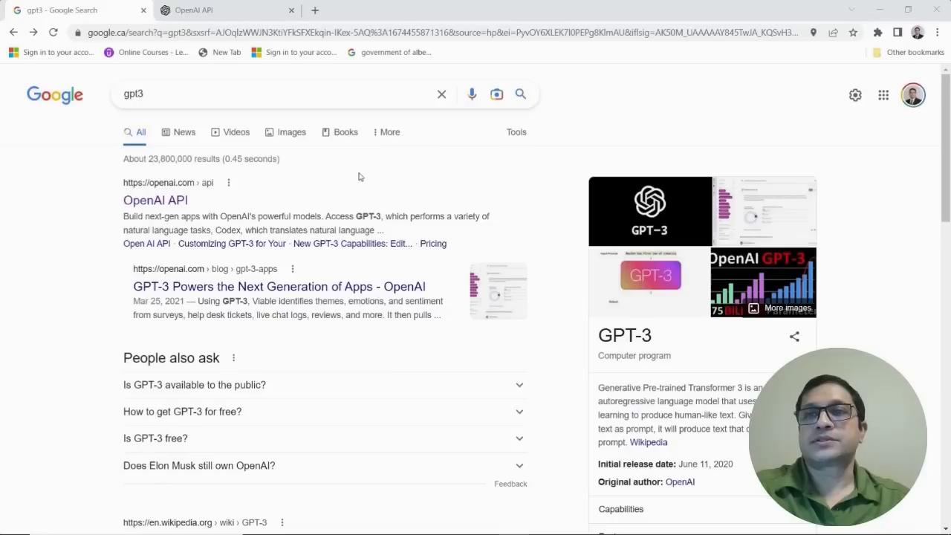
{"action": "mouse_move", "coordinate": [303, 172]}
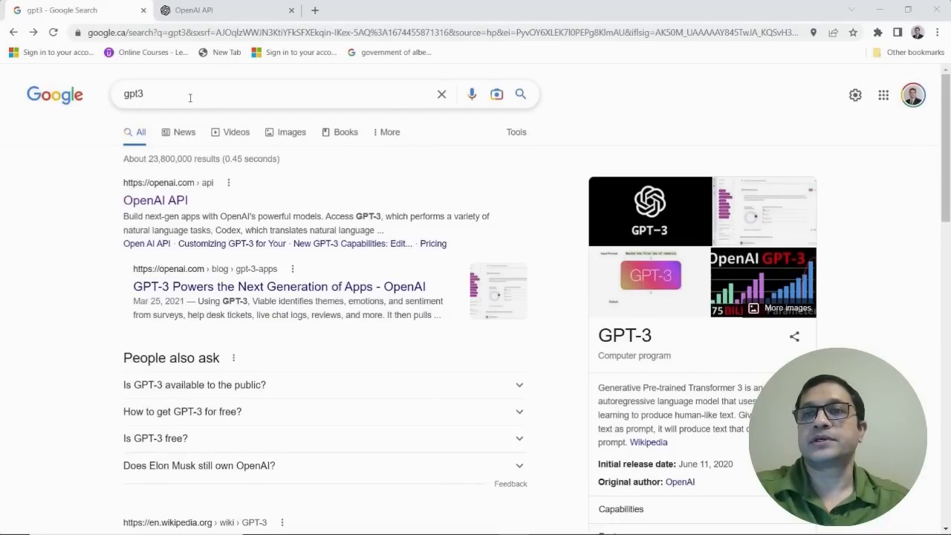
{"action": "mouse_move", "coordinate": [253, 186]}
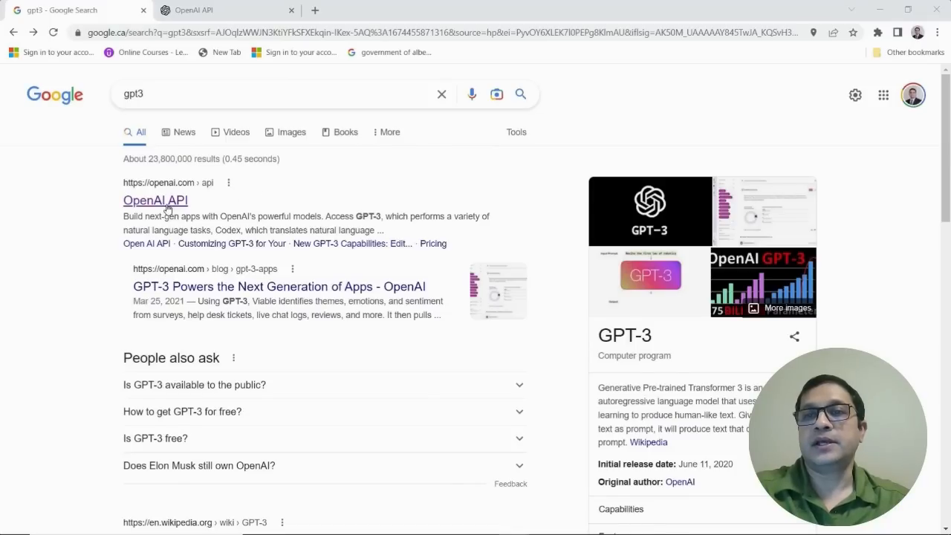
Step: Log in from the OpenAI API search result to reach the beta.openai.com overview page
{"action": "left_click", "coordinate": [155, 199]}
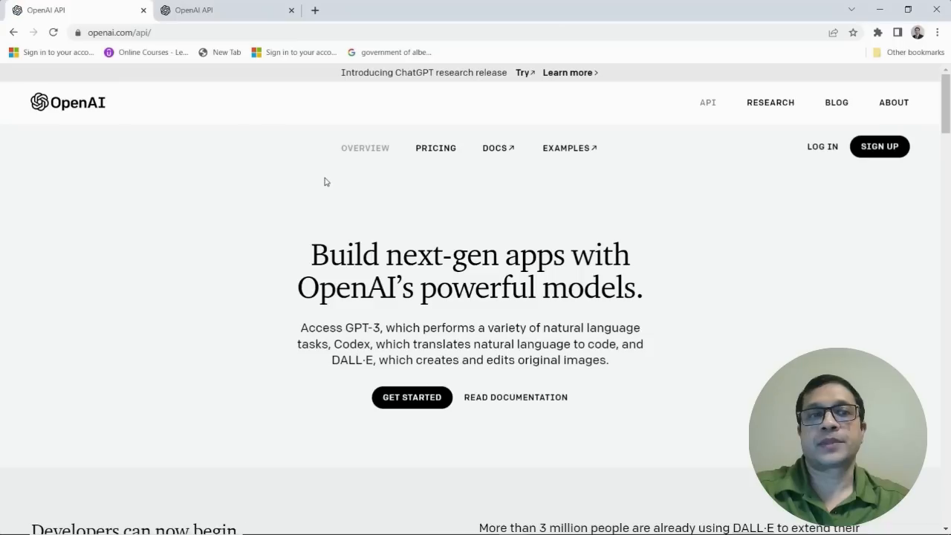
{"action": "mouse_move", "coordinate": [448, 186]}
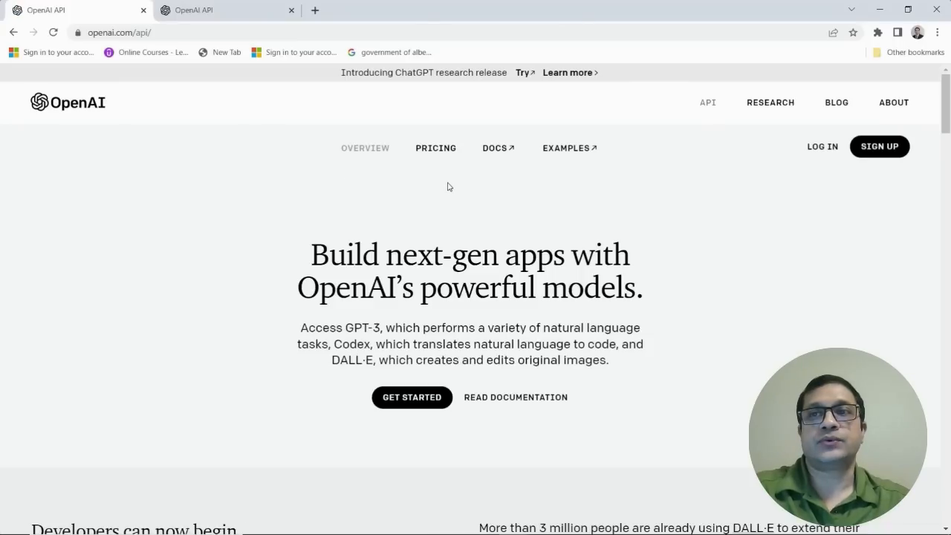
{"action": "mouse_move", "coordinate": [764, 192]}
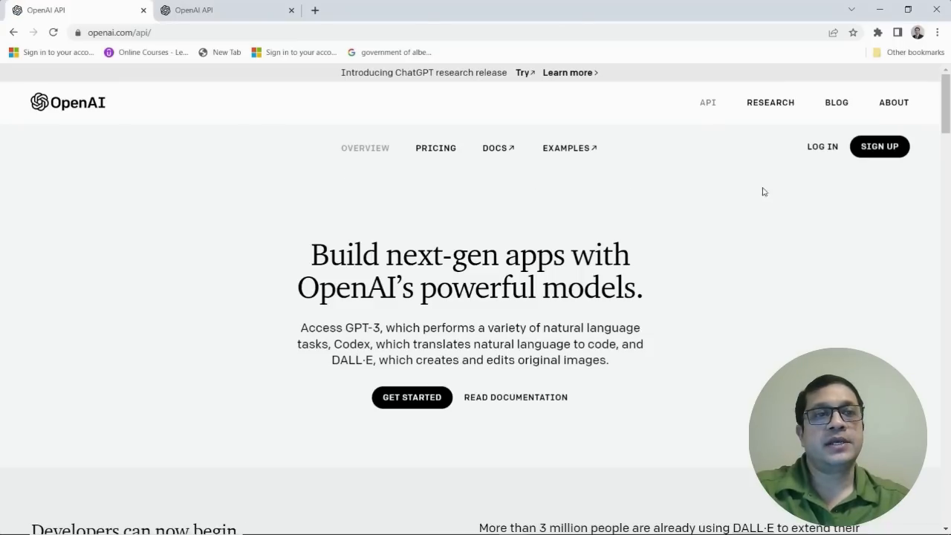
{"action": "mouse_move", "coordinate": [823, 202]}
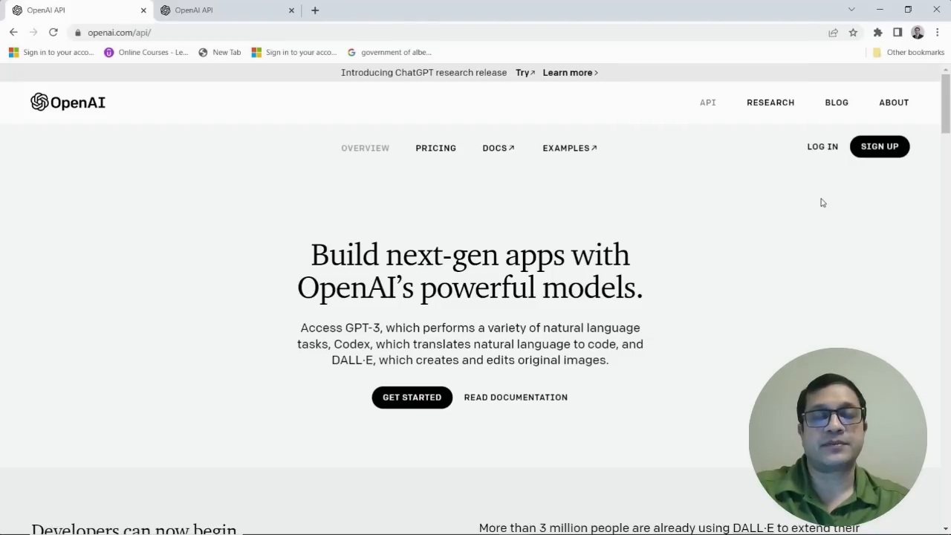
{"action": "mouse_move", "coordinate": [813, 197]}
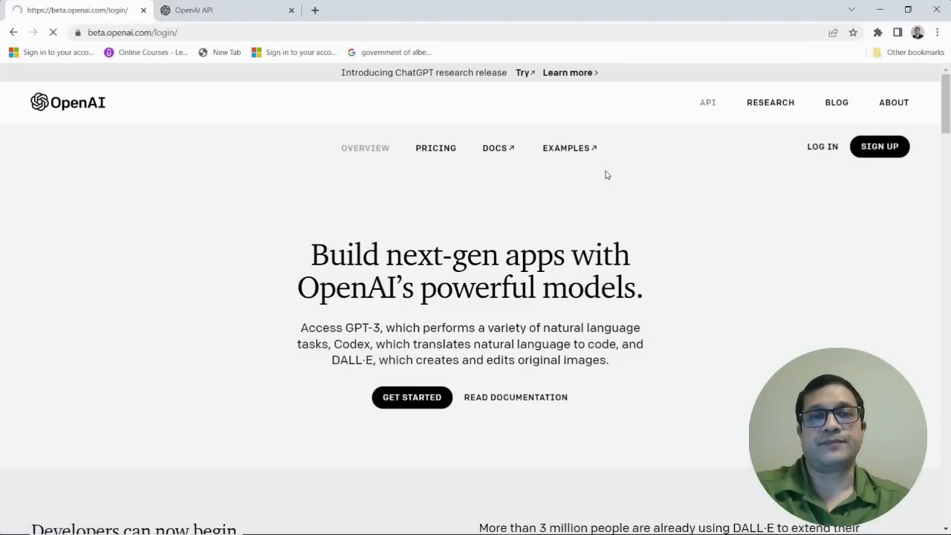
{"action": "left_click", "coordinate": [822, 147]}
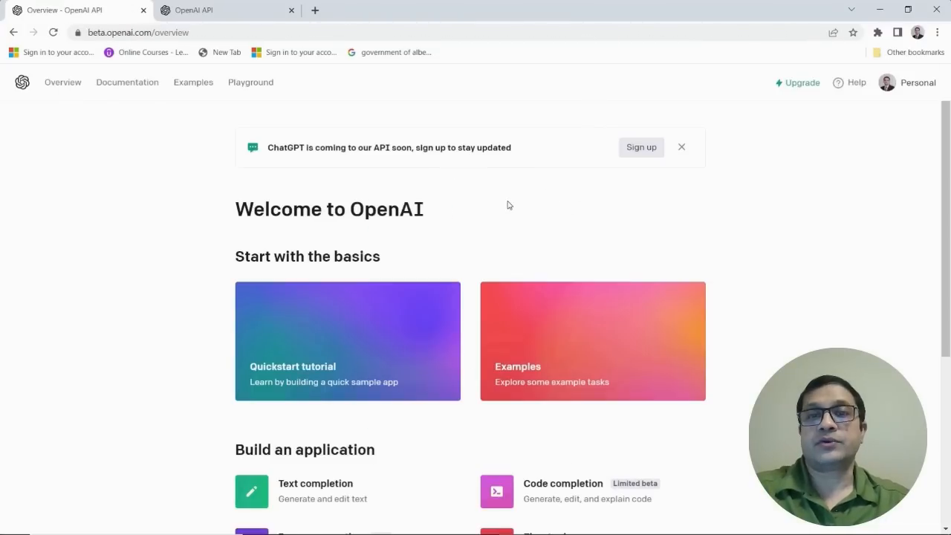
{"action": "mouse_move", "coordinate": [296, 129]}
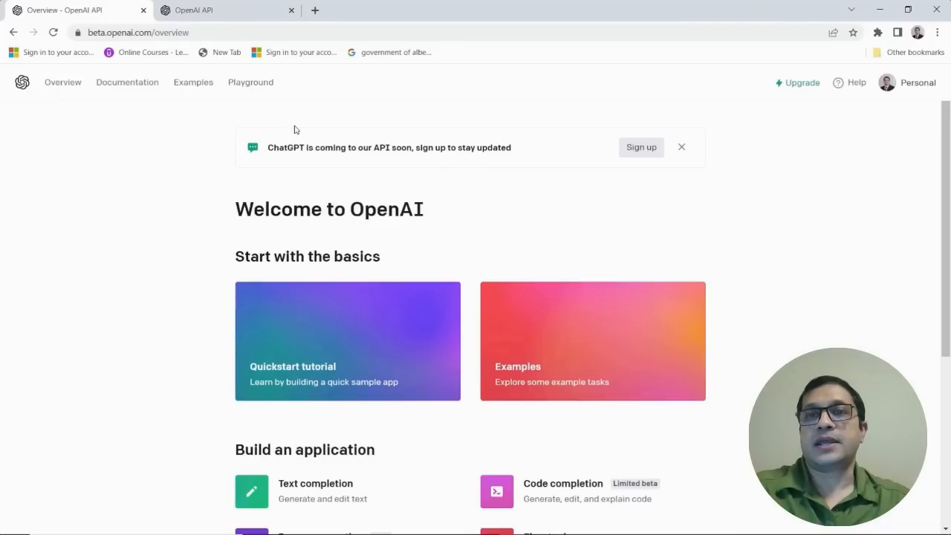
{"action": "mouse_move", "coordinate": [240, 98]}
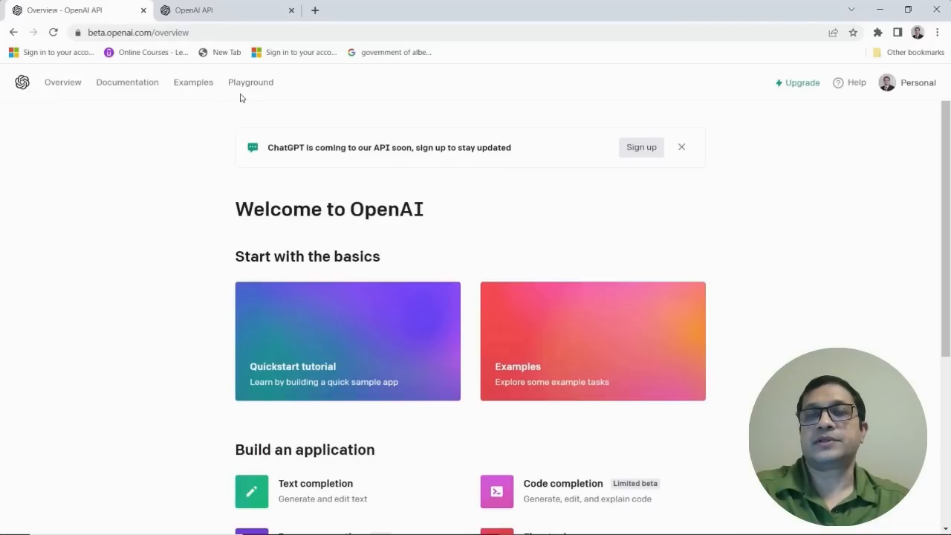
Step: Enter the Playground showing an empty prompt with text-davinci-003 and default settings
{"action": "left_click", "coordinate": [250, 82]}
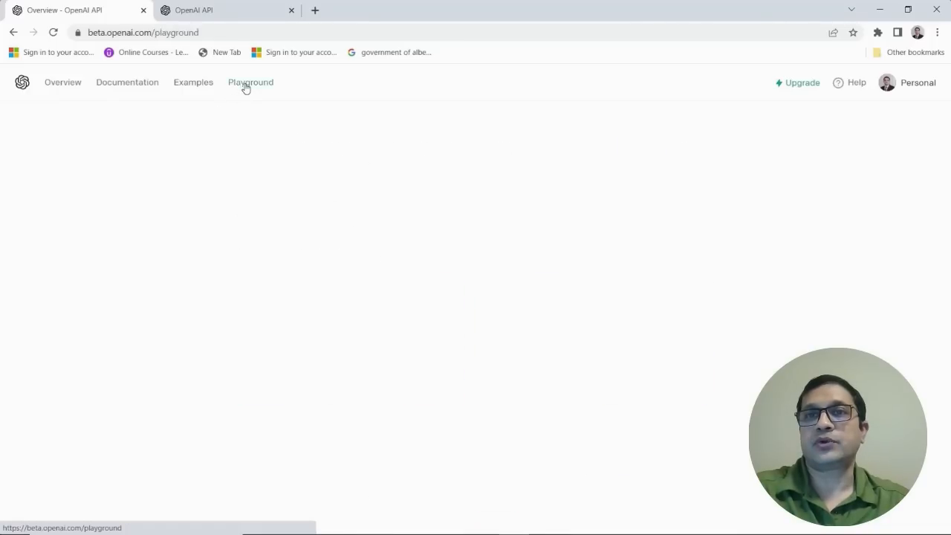
{"action": "left_click", "coordinate": [250, 82]}
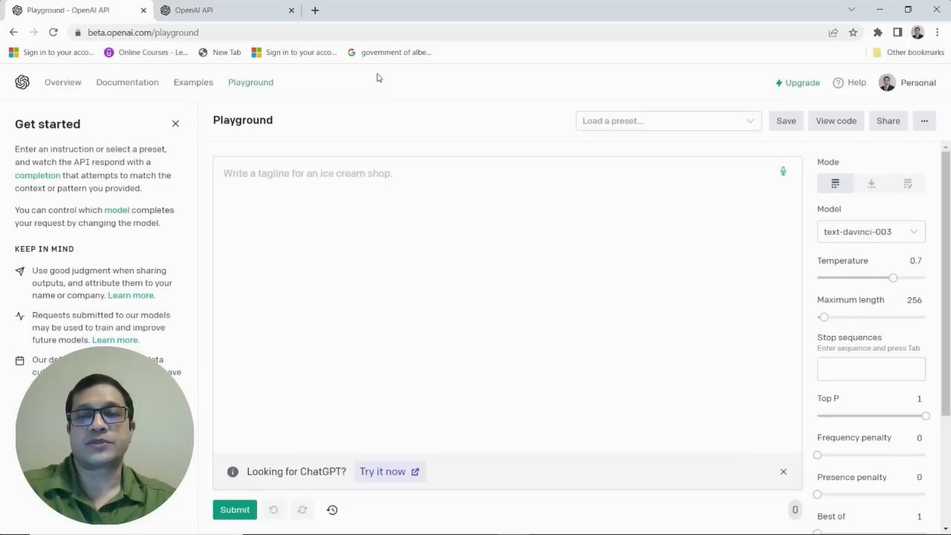
{"action": "mouse_move", "coordinate": [489, 132]}
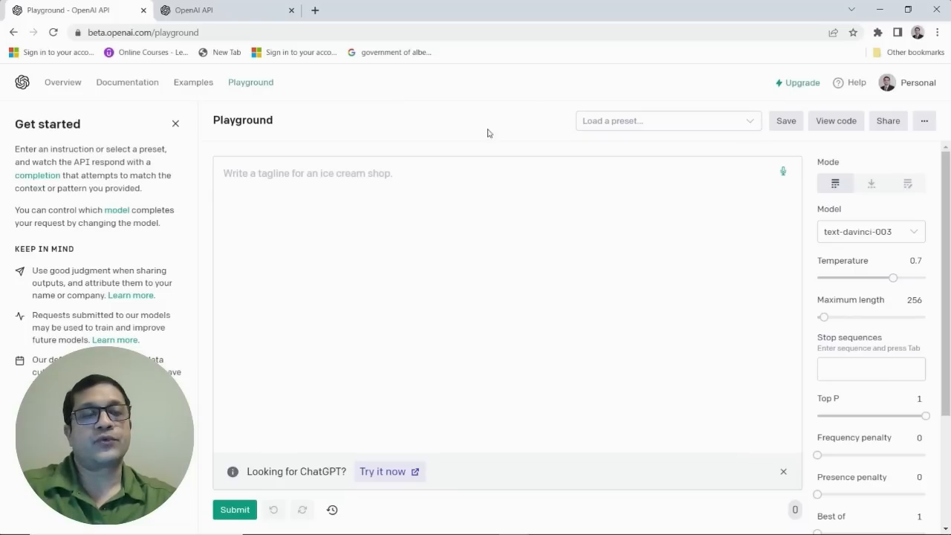
{"action": "mouse_move", "coordinate": [806, 152]}
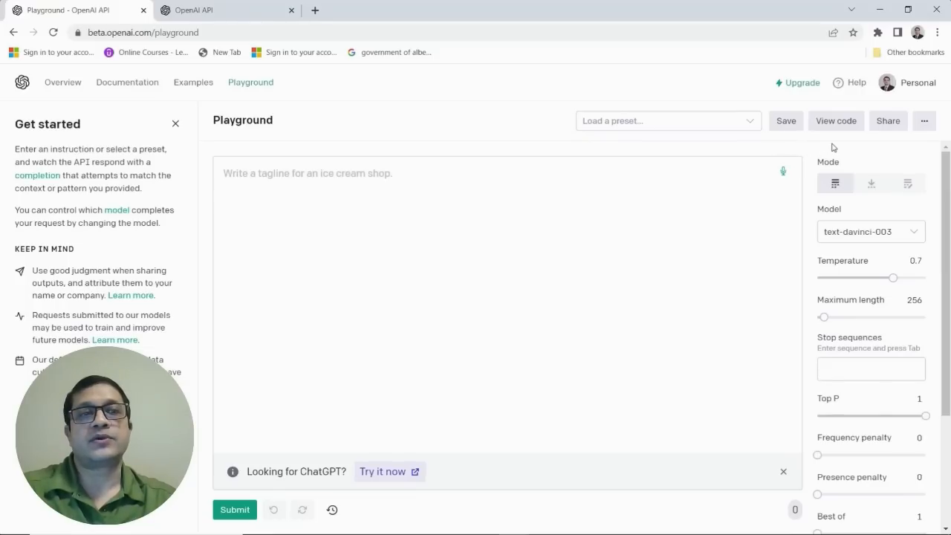
{"action": "mouse_move", "coordinate": [831, 150]}
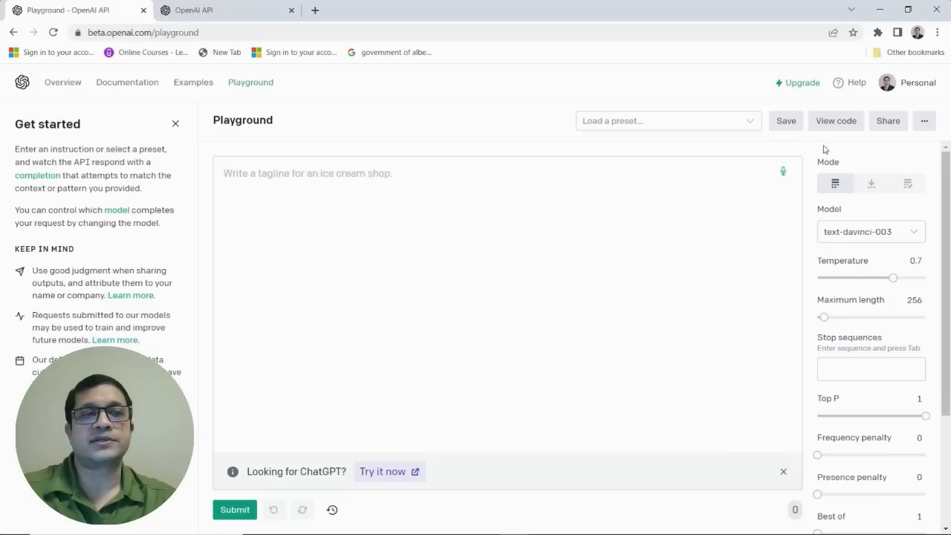
{"action": "mouse_move", "coordinate": [629, 203]}
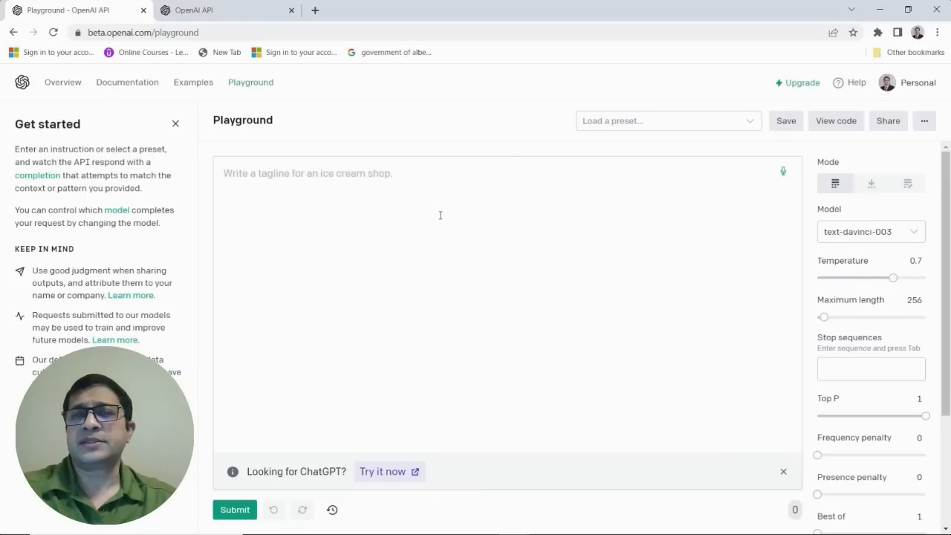
{"action": "mouse_move", "coordinate": [433, 207]}
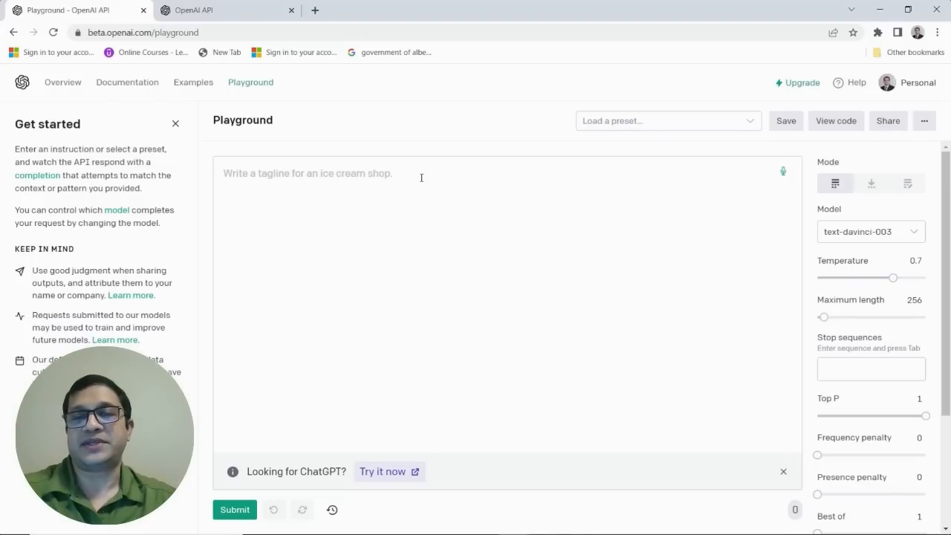
{"action": "mouse_move", "coordinate": [358, 185]}
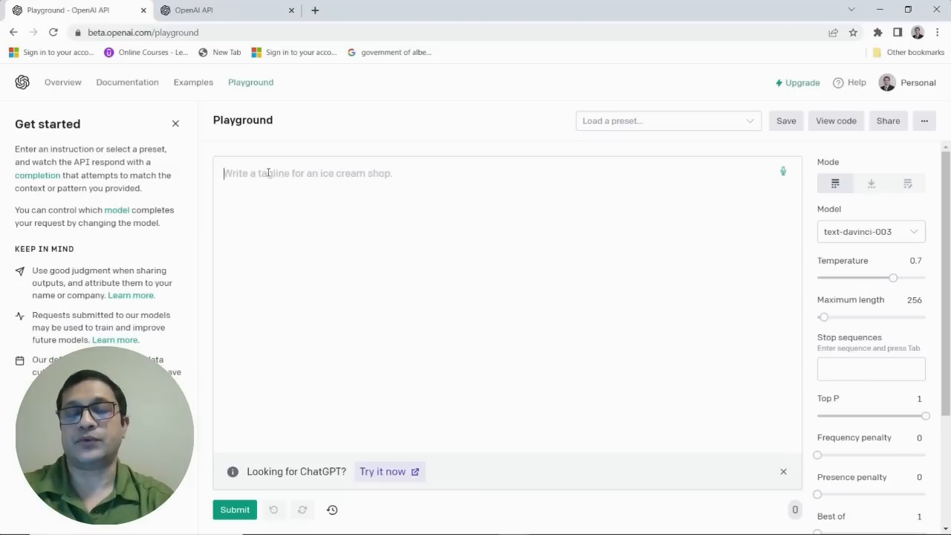
Step: Submit 'What are the differences between GPT-3 and ChatGPT?' and get the model's answer
{"action": "type", "text": "W"}
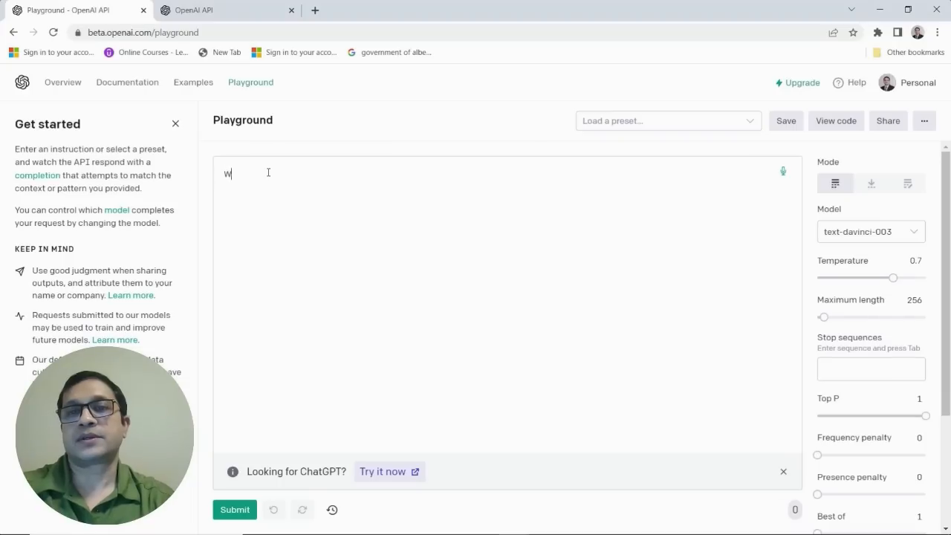
{"action": "type", "text": "hat are the"}
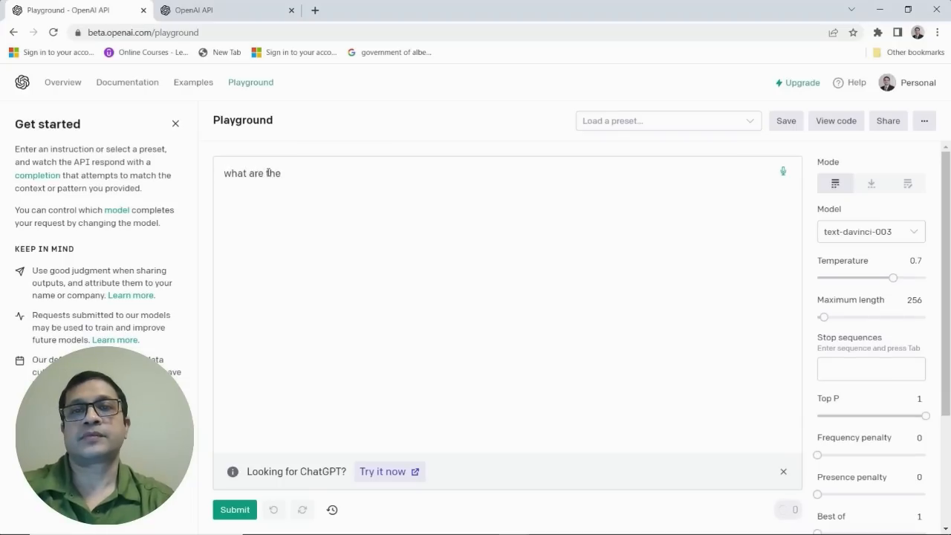
{"action": "type", "text": "differences between GPT-3 and ChatGPT?"}
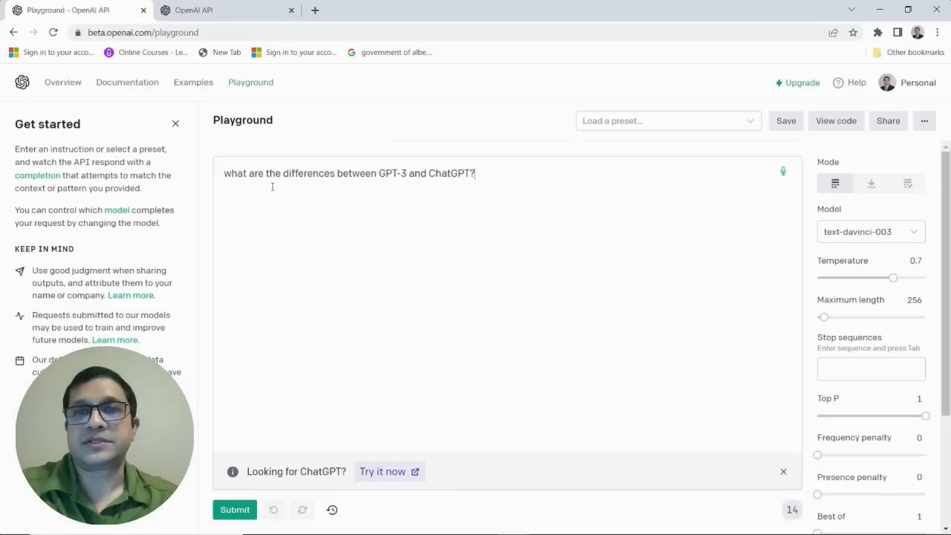
{"action": "mouse_move", "coordinate": [353, 292]}
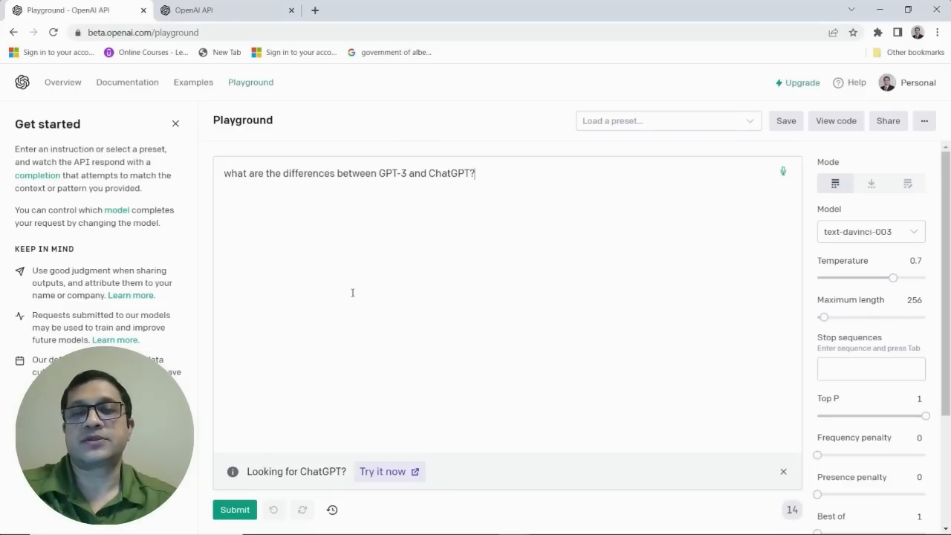
{"action": "left_click", "coordinate": [235, 510]}
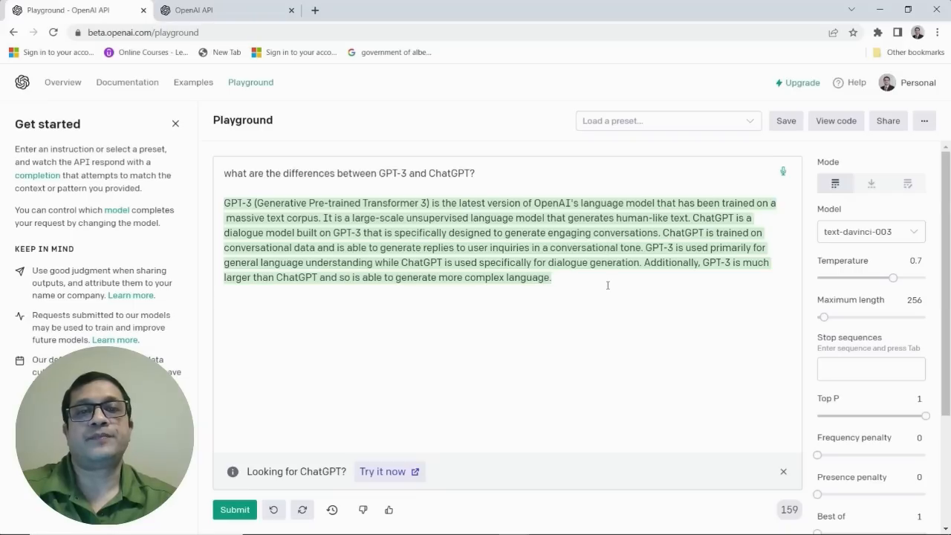
{"action": "mouse_move", "coordinate": [593, 291]}
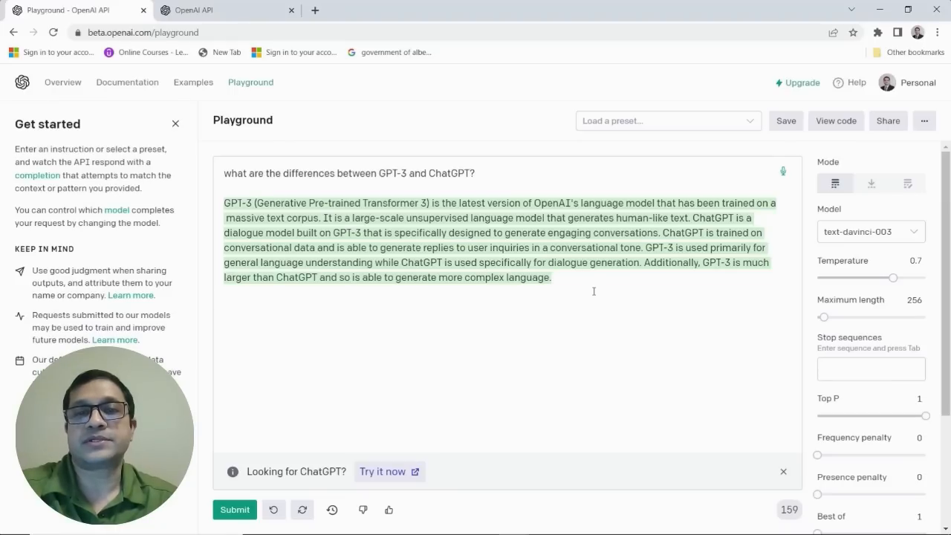
{"action": "mouse_move", "coordinate": [580, 290]}
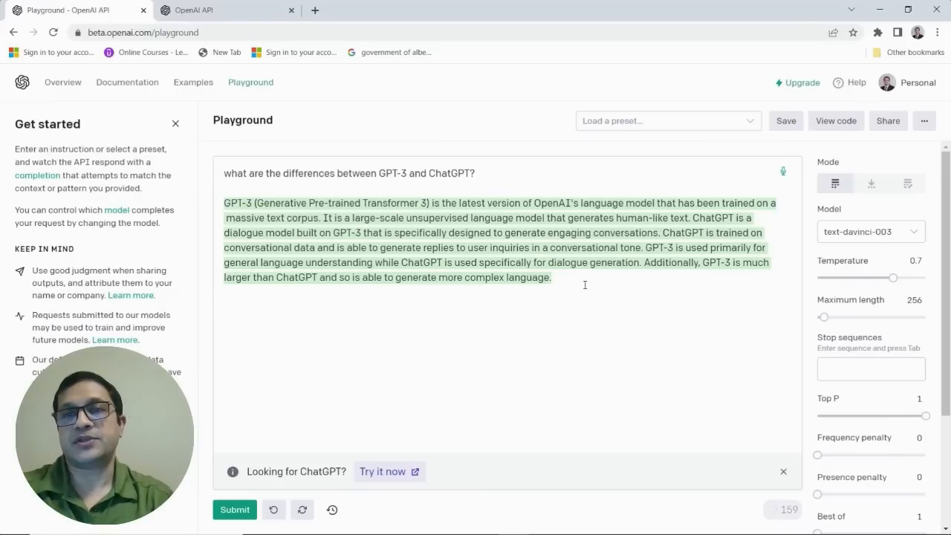
Step: Submit a follow-up asking the benefits of using GPT-3 over ChatGPT
{"action": "type", "text": "what are some of"}
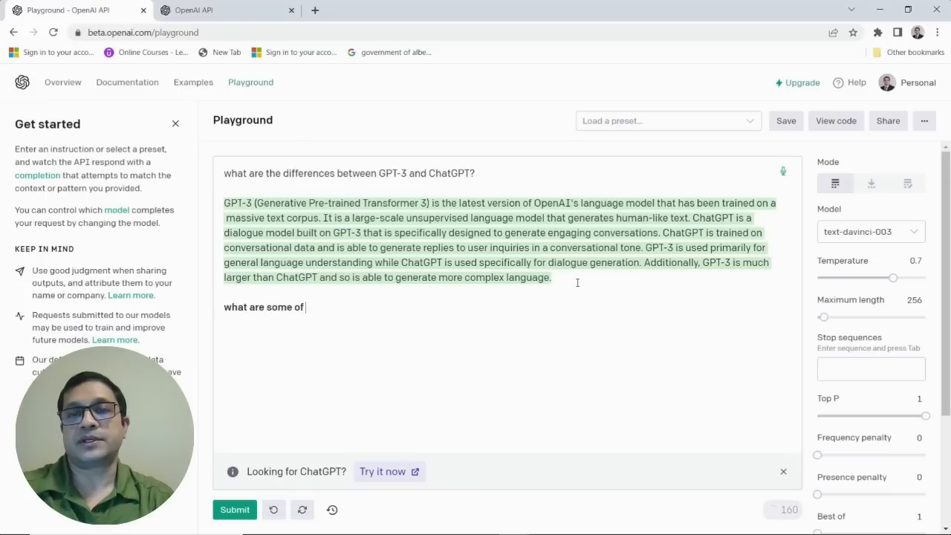
{"action": "type", "text": "the benefi"}
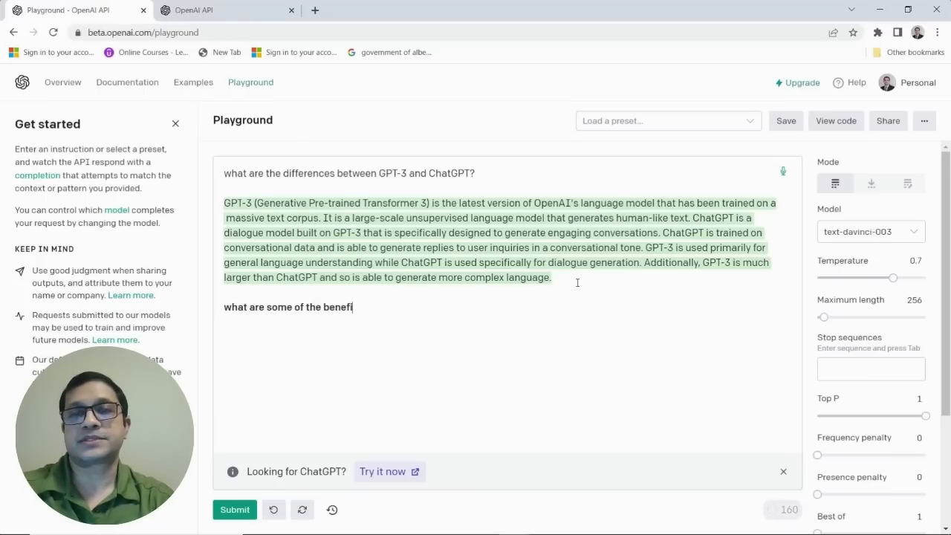
{"action": "type", "text": "ts of using GP"}
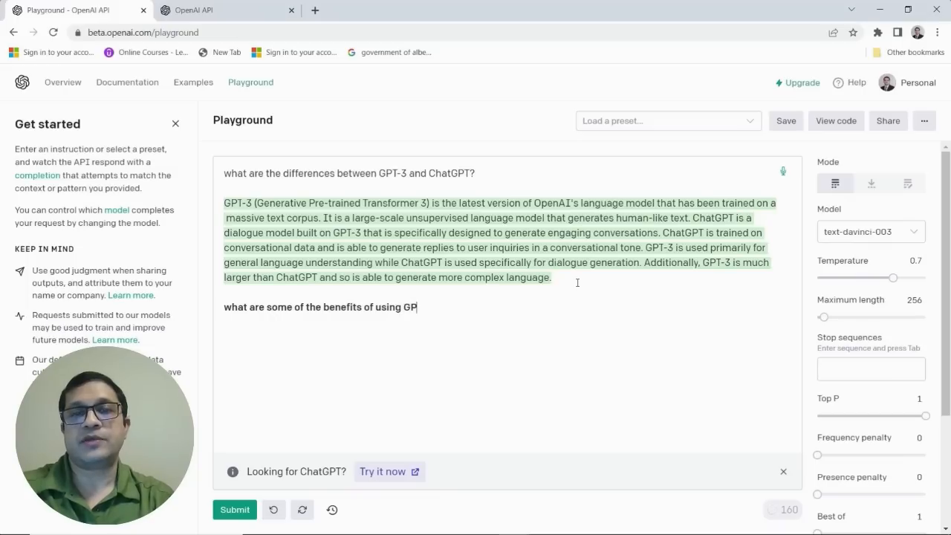
{"action": "type", "text": "T-3 as compared to"}
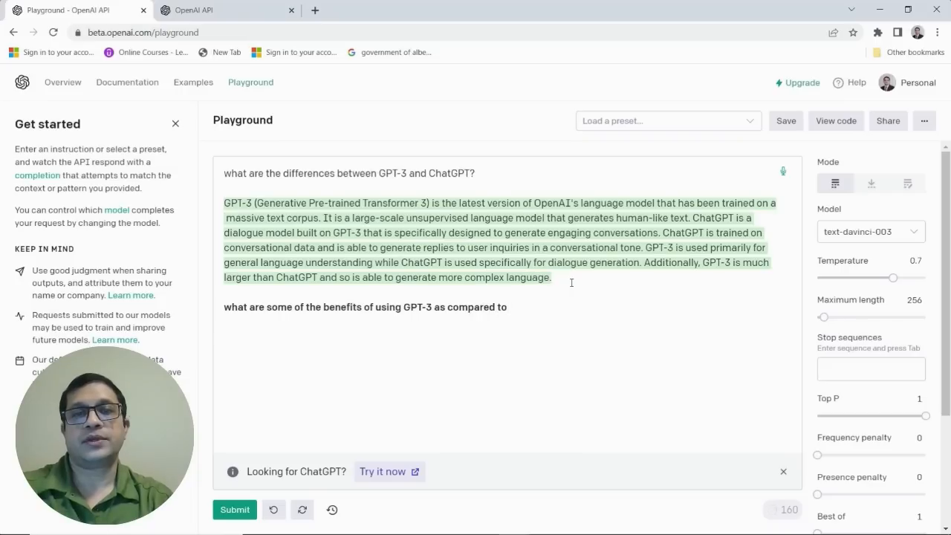
{"action": "type", "text": "ChatGPT"}
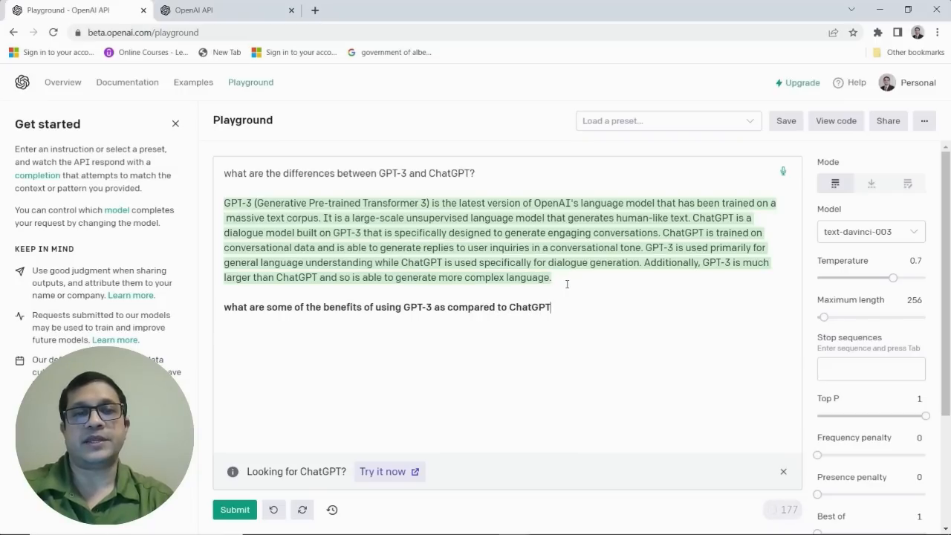
{"action": "type", "text": "?"}
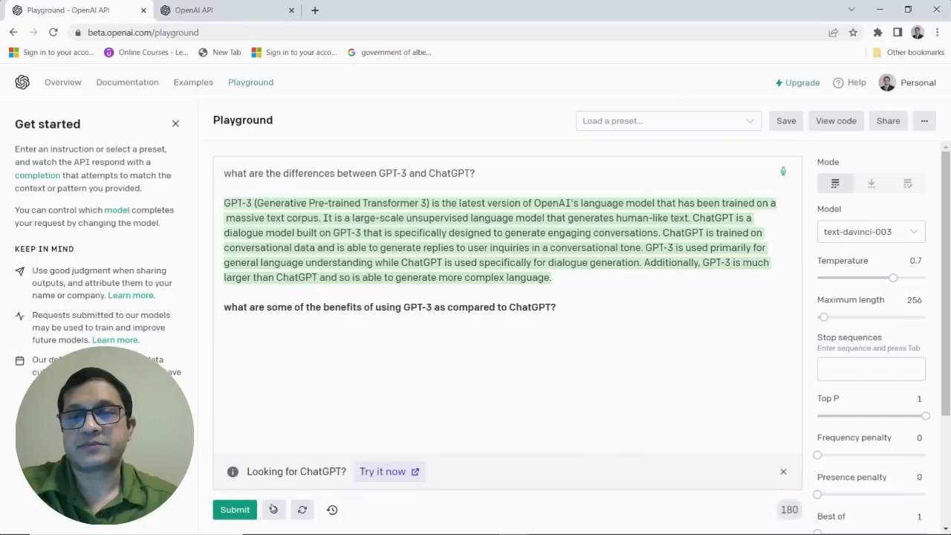
{"action": "left_click", "coordinate": [234, 510]}
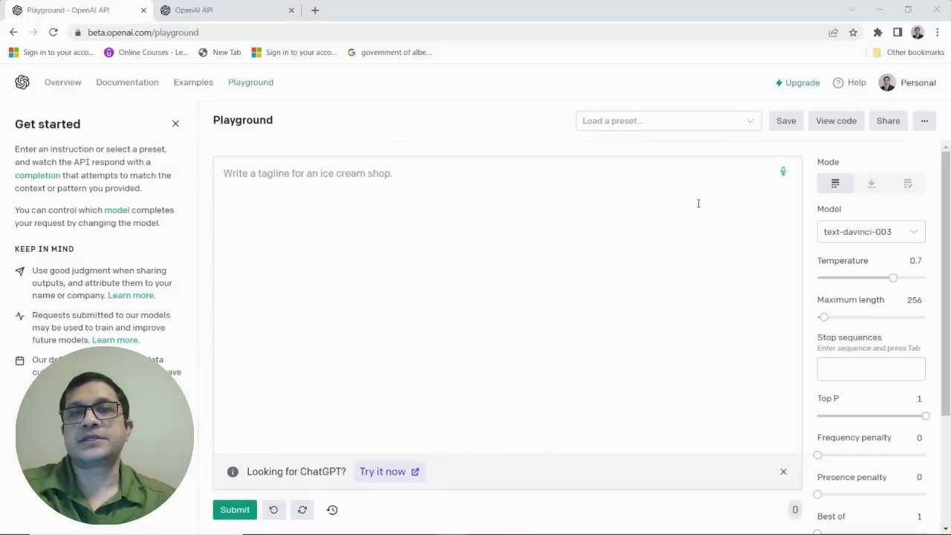
{"action": "mouse_move", "coordinate": [578, 191]}
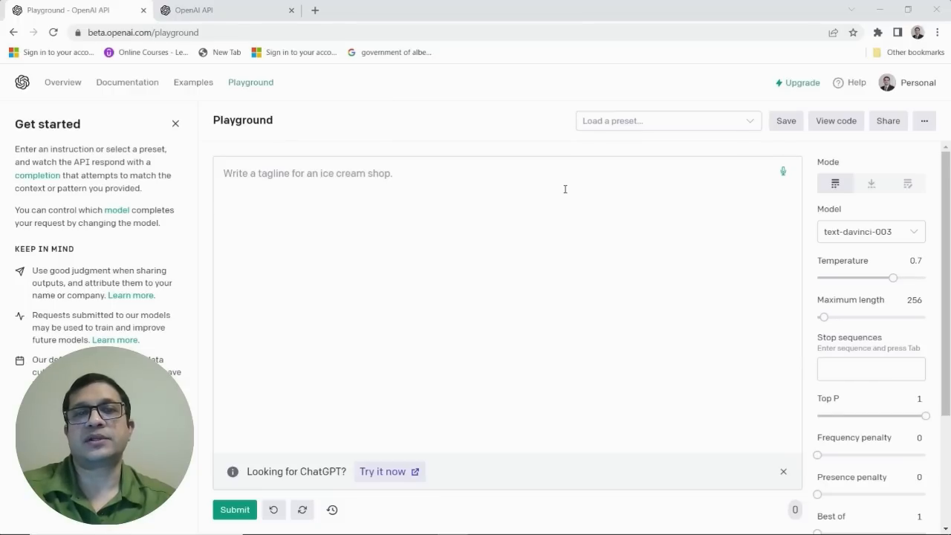
{"action": "mouse_move", "coordinate": [489, 183]}
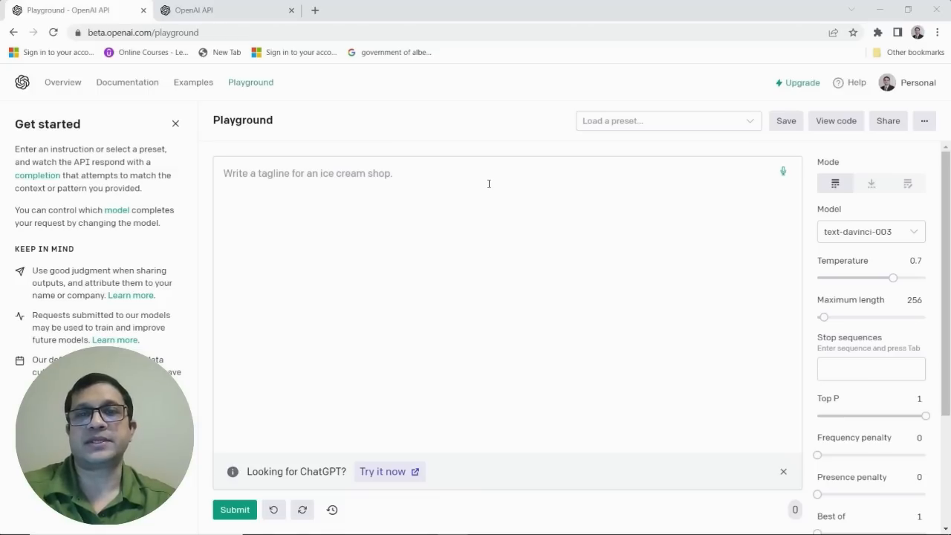
{"action": "mouse_move", "coordinate": [408, 203]}
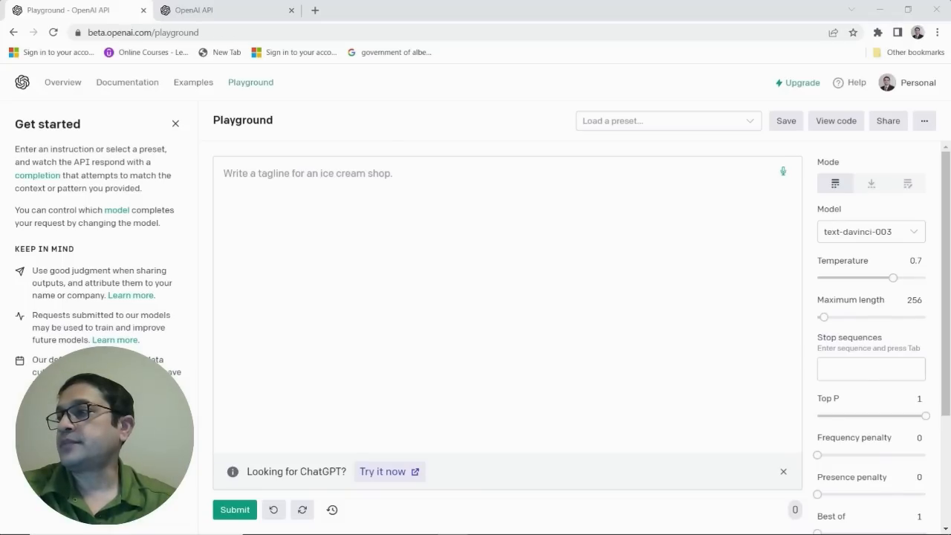
{"action": "mouse_move", "coordinate": [560, 156]}
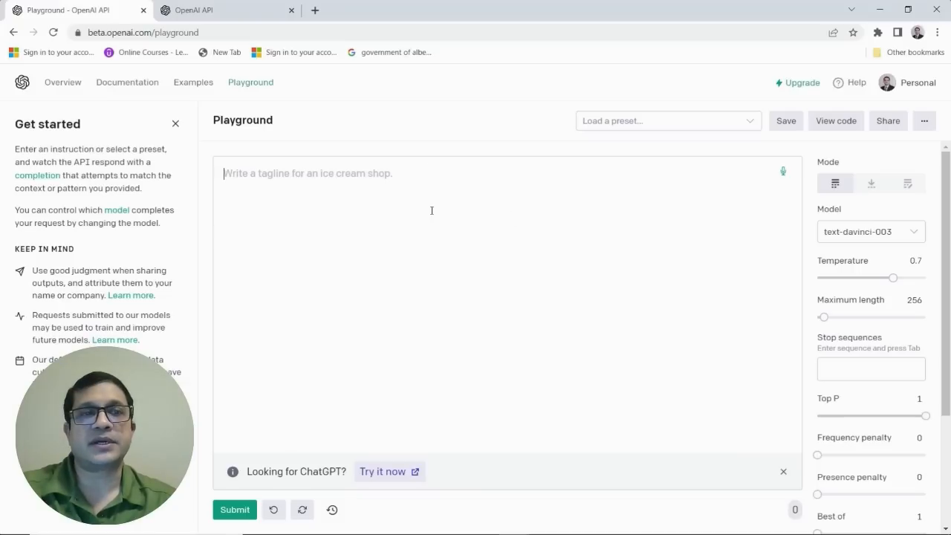
{"action": "mouse_move", "coordinate": [907, 184]}
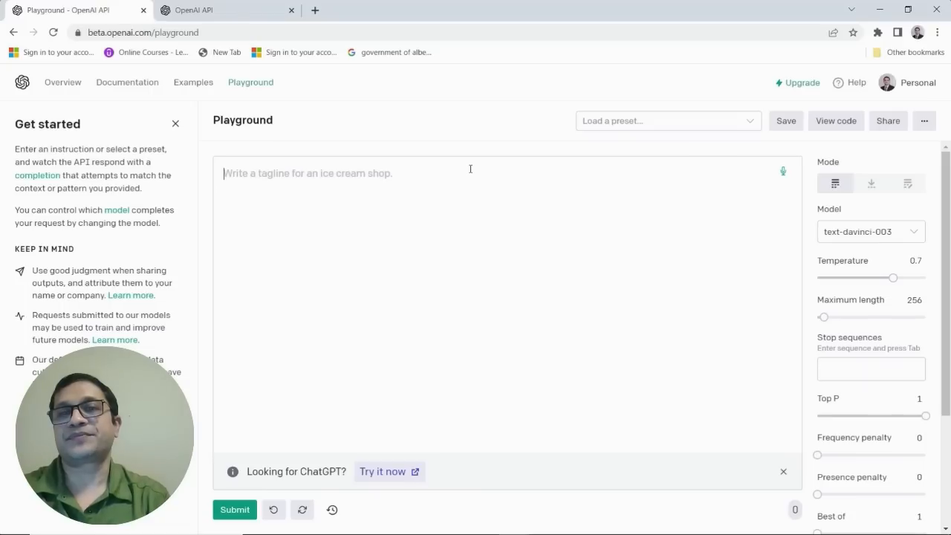
Step: Submit 'describe the different dinosaur eras?' and get the Triassic, Jurassic and Cretaceous summaries
{"action": "type", "text": "describe the different d"}
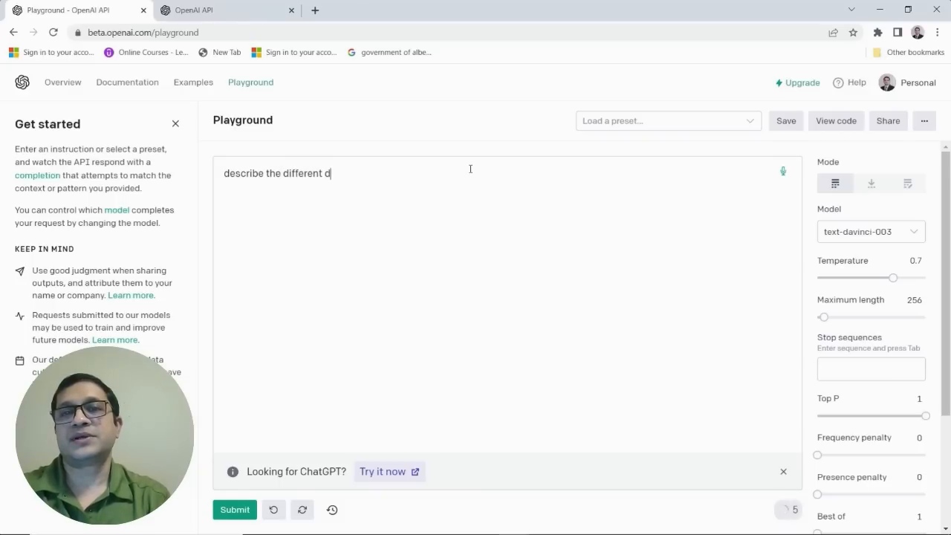
{"action": "type", "text": "inosaur"}
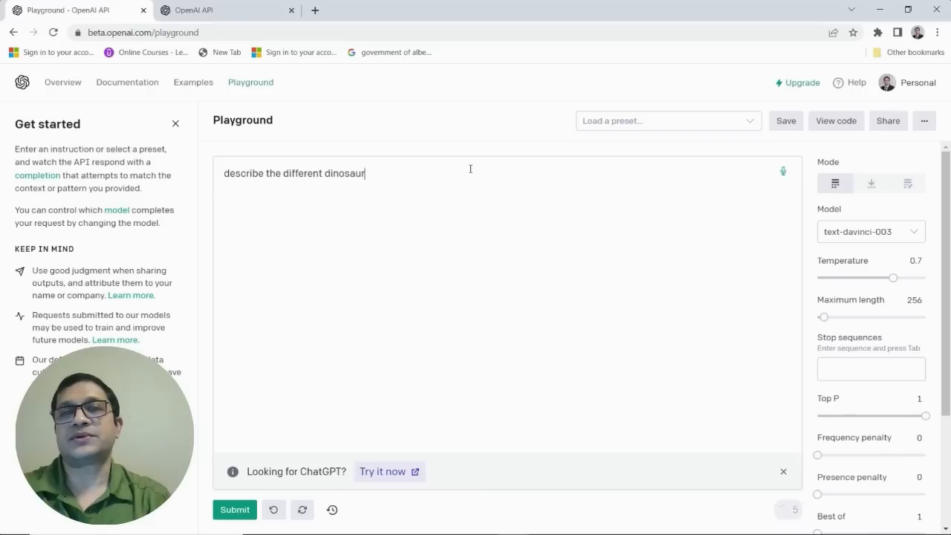
{"action": "type", "text": "eras?"}
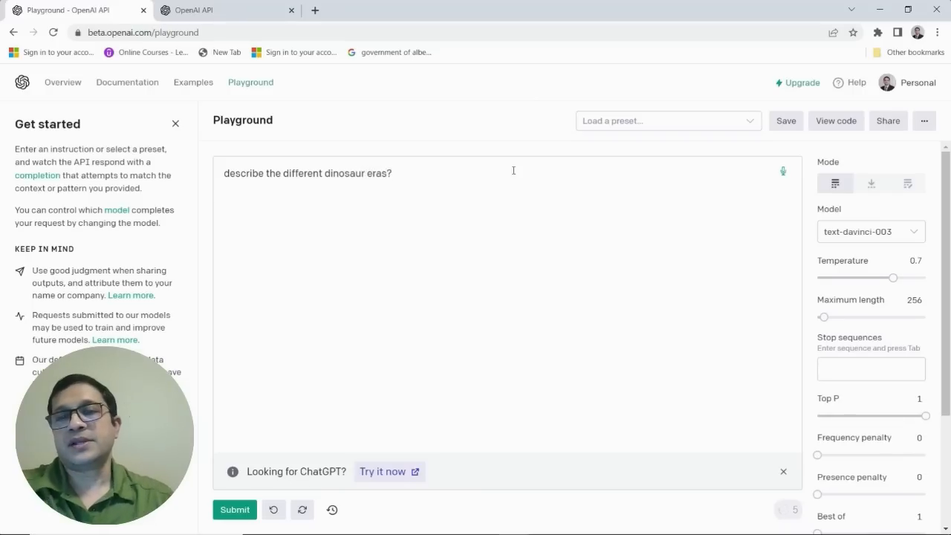
{"action": "left_click", "coordinate": [234, 510]}
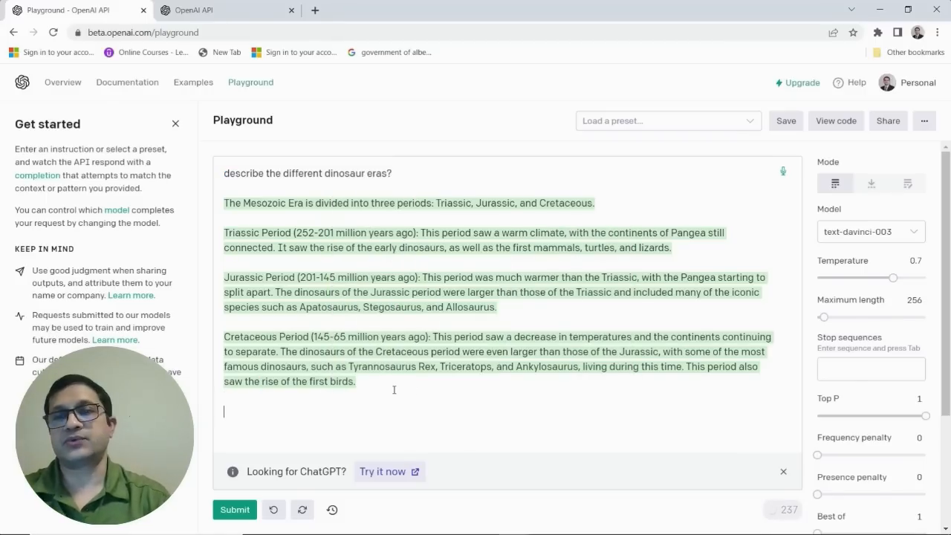
Step: Submit 'describe in details the different dinosaur eras?' for a longer period-by-period answer
{"action": "type", "text": "describe the different dinosaur eras?"}
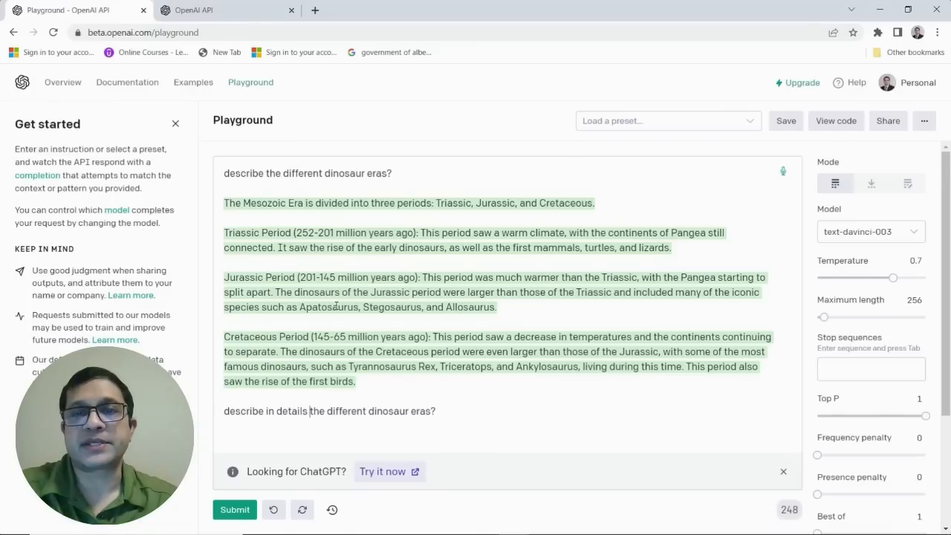
{"action": "left_click", "coordinate": [234, 510]}
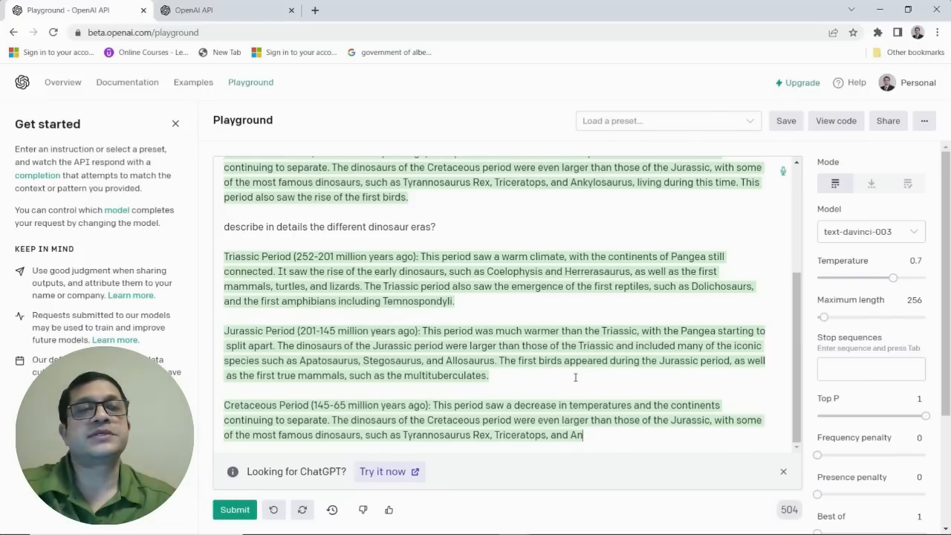
{"action": "mouse_move", "coordinate": [843, 290]}
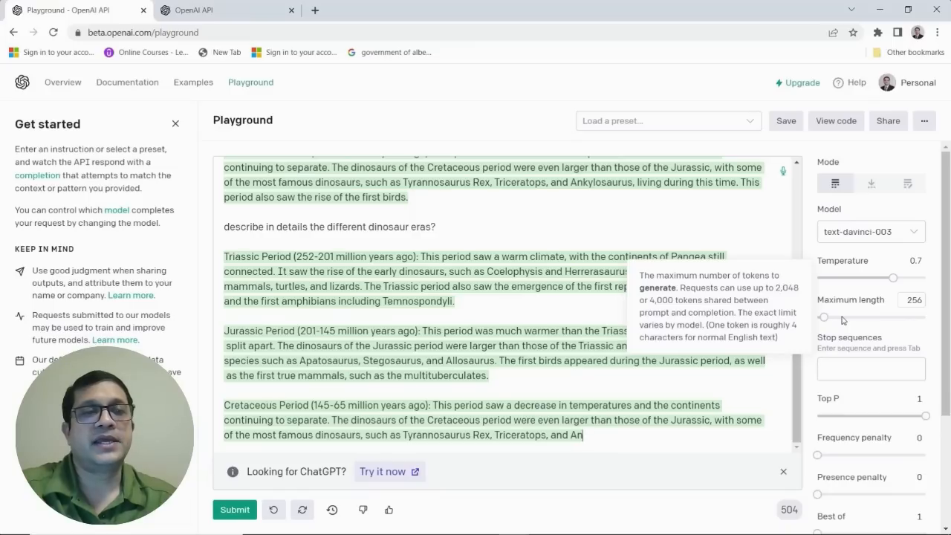
{"action": "mouse_move", "coordinate": [552, 220]}
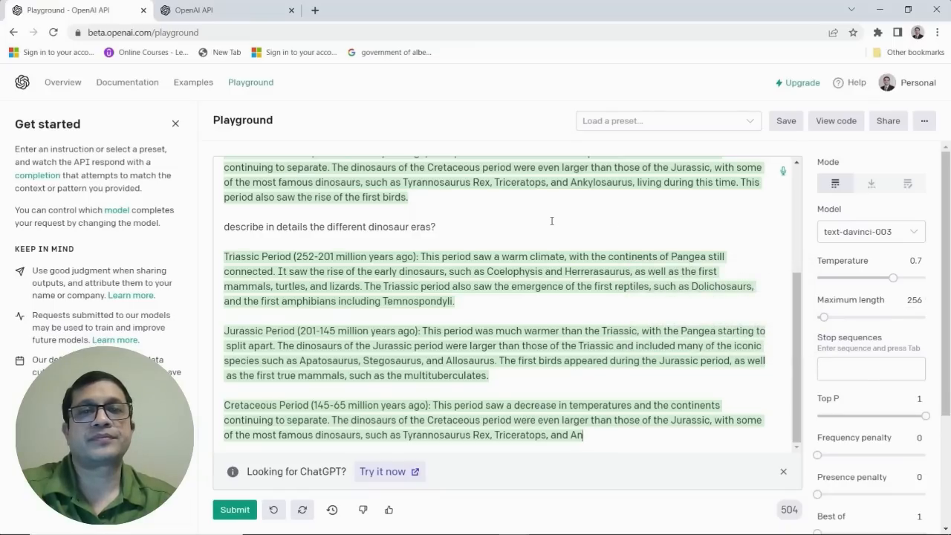
Step: Paste the dinosaur-eras answer into the Tokenizer, counting 266 tokens and 1167 characters
{"action": "left_click", "coordinate": [216, 10]}
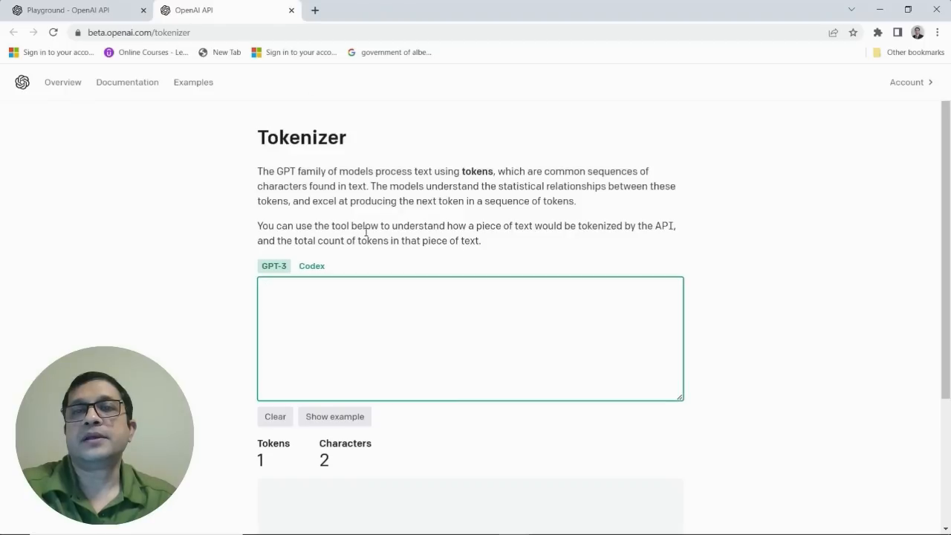
{"action": "mouse_move", "coordinate": [381, 141]}
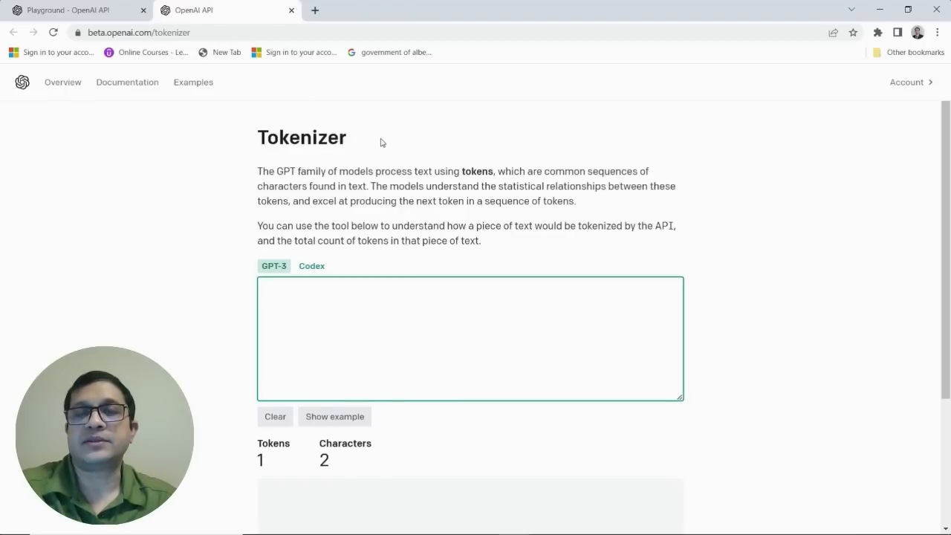
{"action": "mouse_move", "coordinate": [334, 118]}
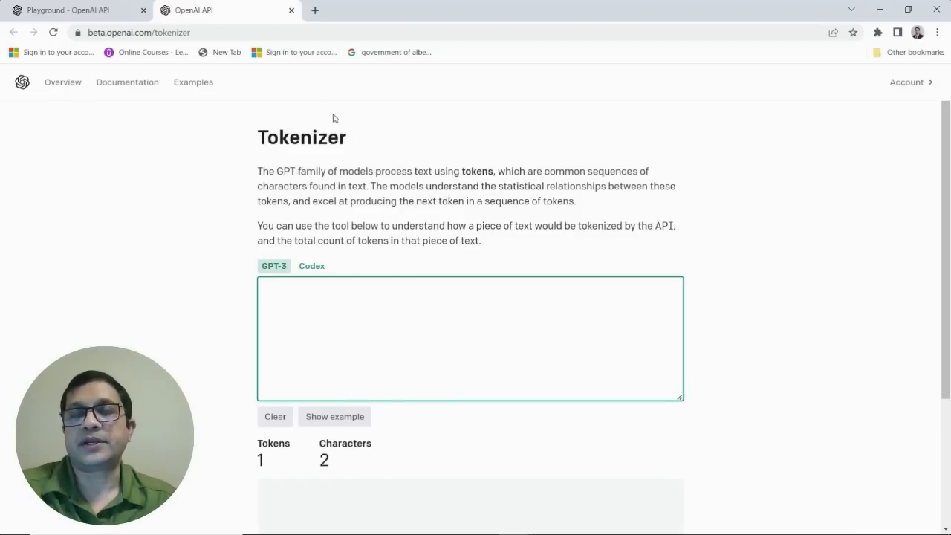
{"action": "mouse_move", "coordinate": [395, 139]}
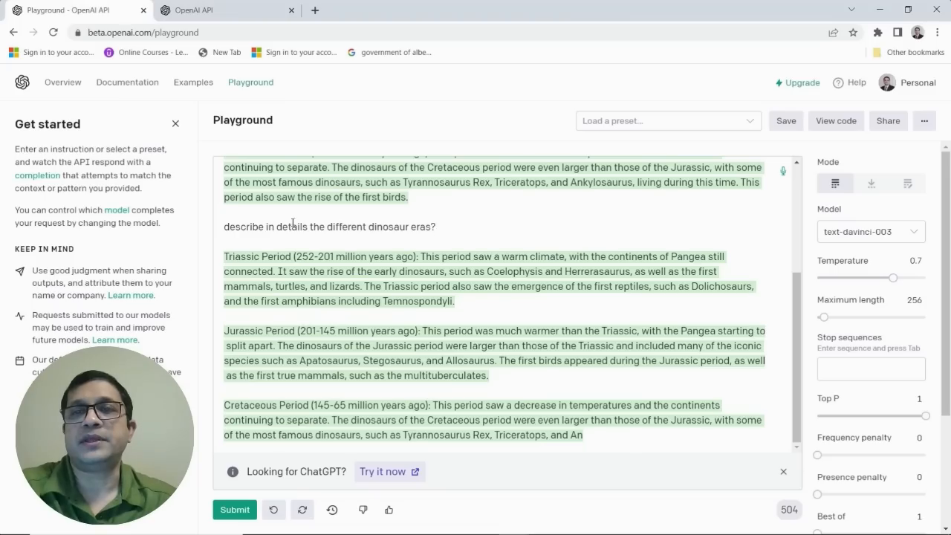
{"action": "left_click_drag", "start_coordinate": [224, 226], "coordinate": [281, 271]}
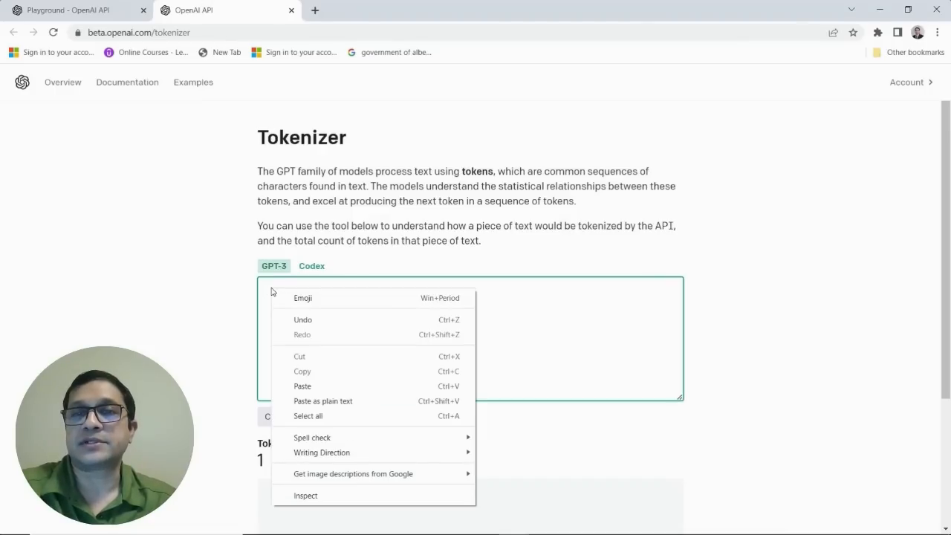
{"action": "mouse_move", "coordinate": [309, 390]}
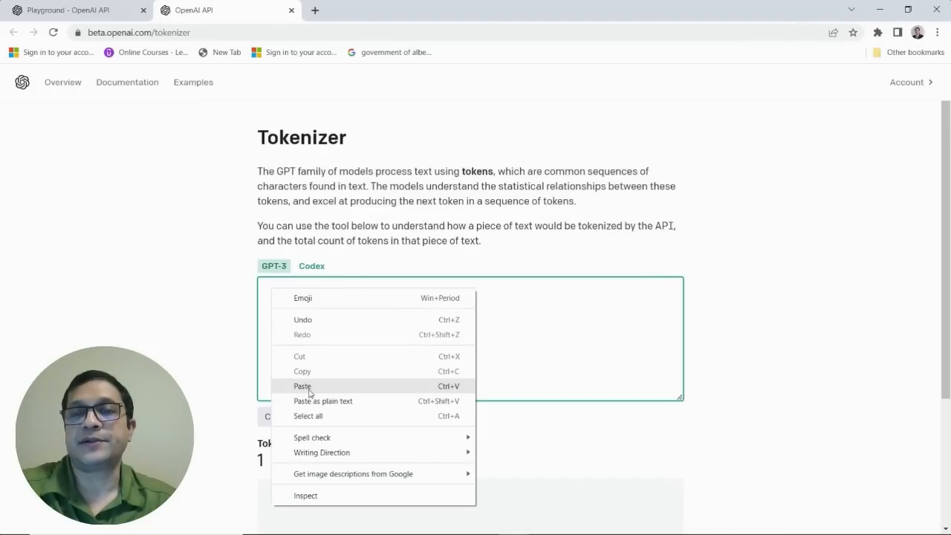
{"action": "left_click", "coordinate": [300, 386]}
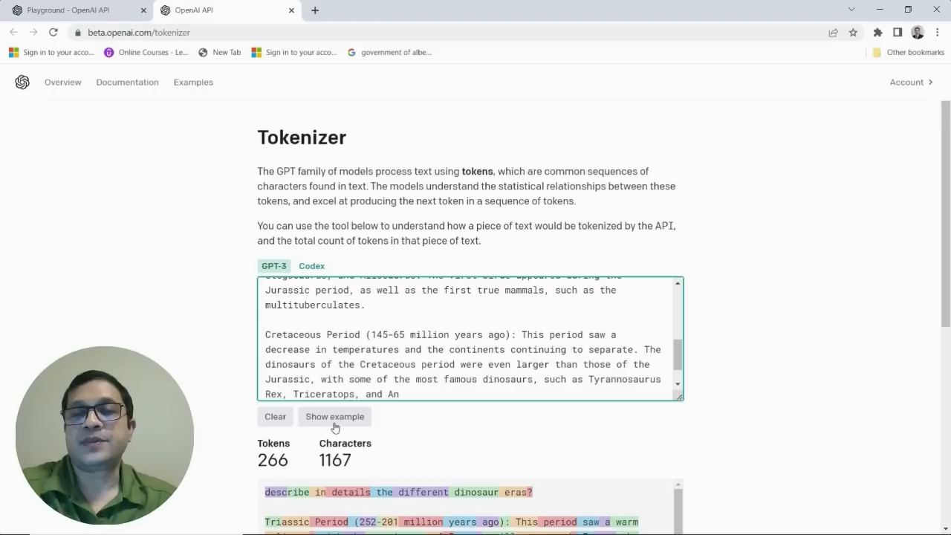
{"action": "mouse_move", "coordinate": [289, 375]}
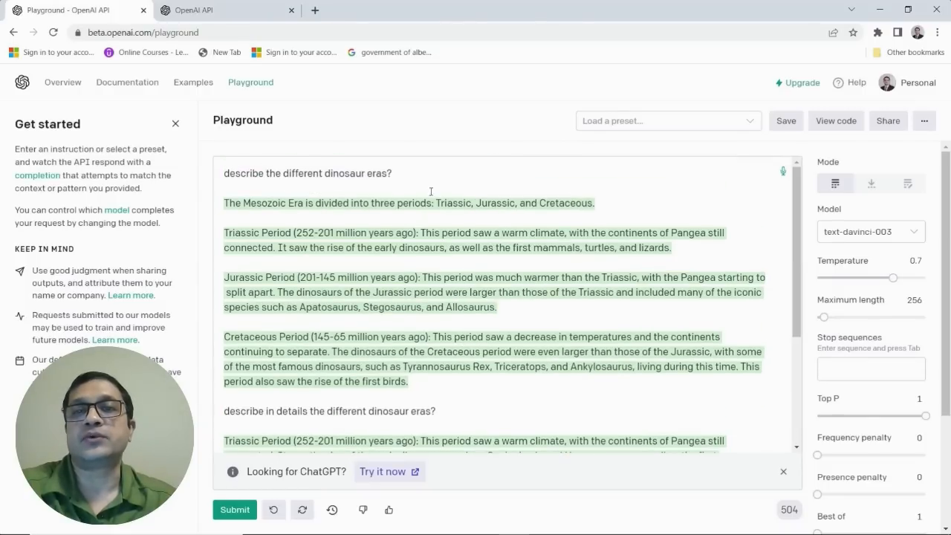
Step: Raise the Maximum length slider from 256 to 2333 tokens
{"action": "scroll", "scroll_direction": "down", "scroll_amount": 3}
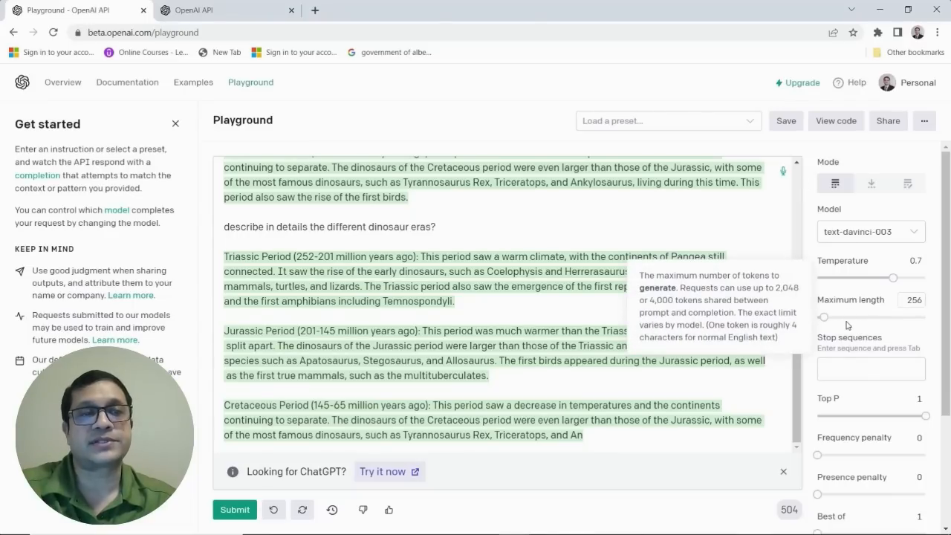
{"action": "mouse_move", "coordinate": [825, 317]}
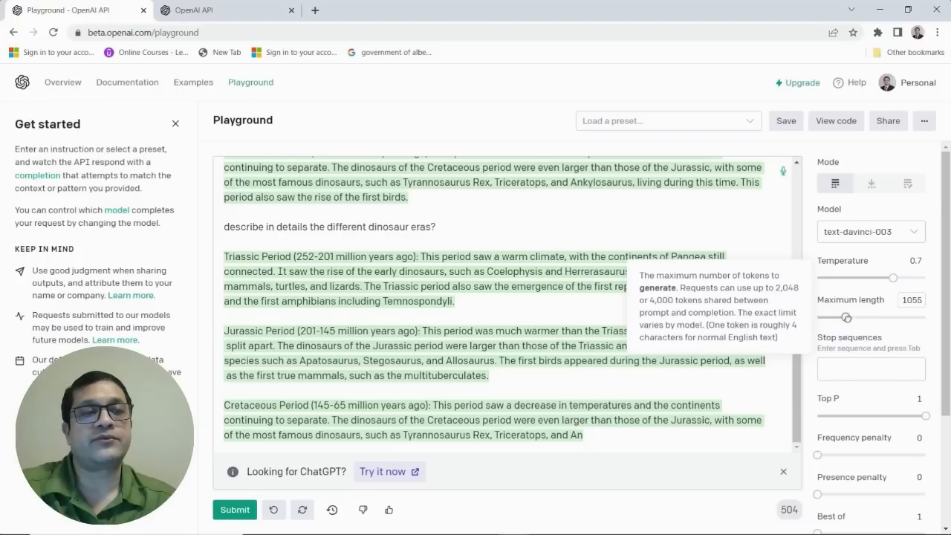
{"action": "left_click_drag", "start_coordinate": [846, 318], "coordinate": [877, 318]}
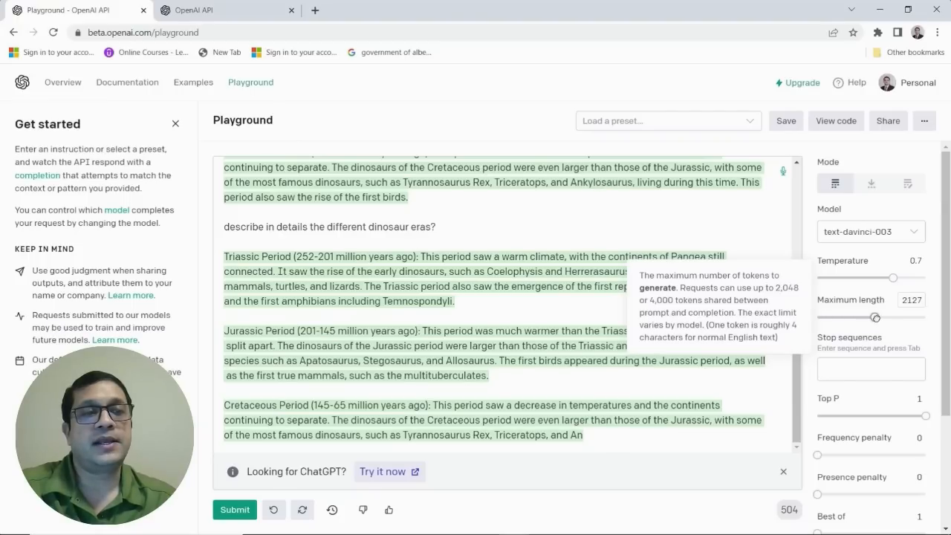
{"action": "left_click_drag", "start_coordinate": [877, 316], "coordinate": [884, 316]}
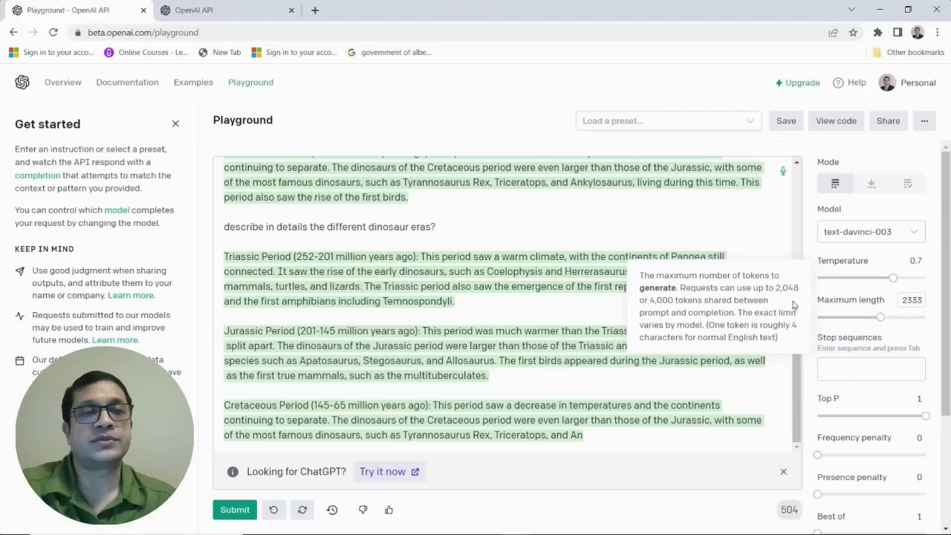
{"action": "mouse_move", "coordinate": [574, 218]}
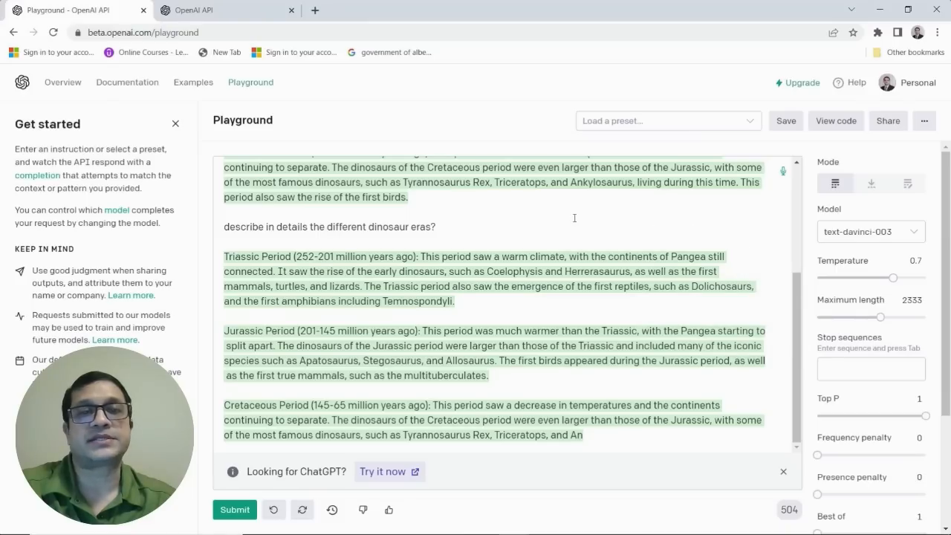
{"action": "mouse_move", "coordinate": [590, 242]}
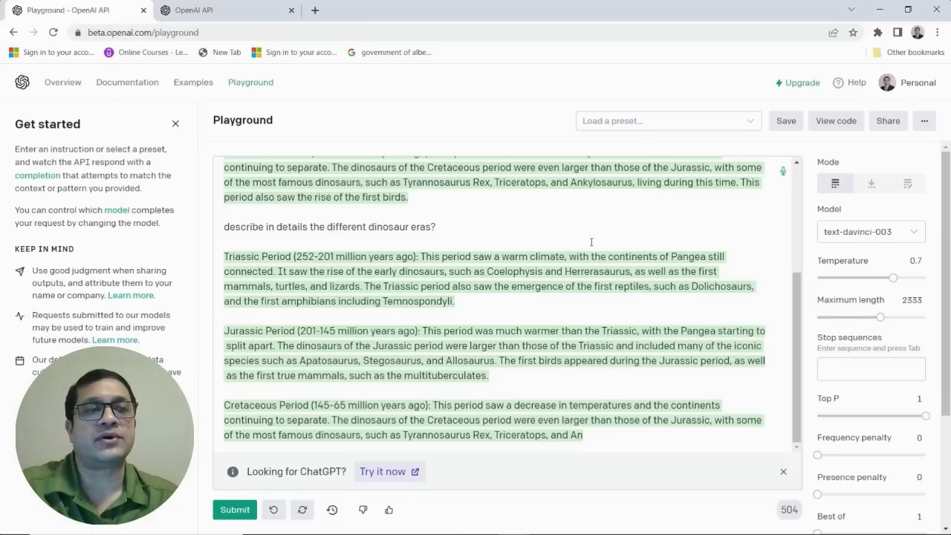
{"action": "mouse_move", "coordinate": [522, 236]}
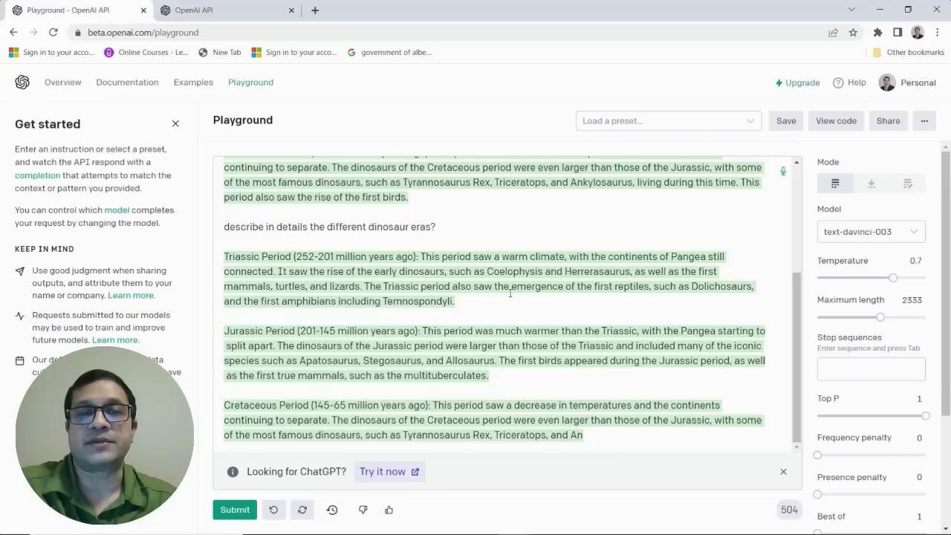
{"action": "mouse_move", "coordinate": [406, 214]}
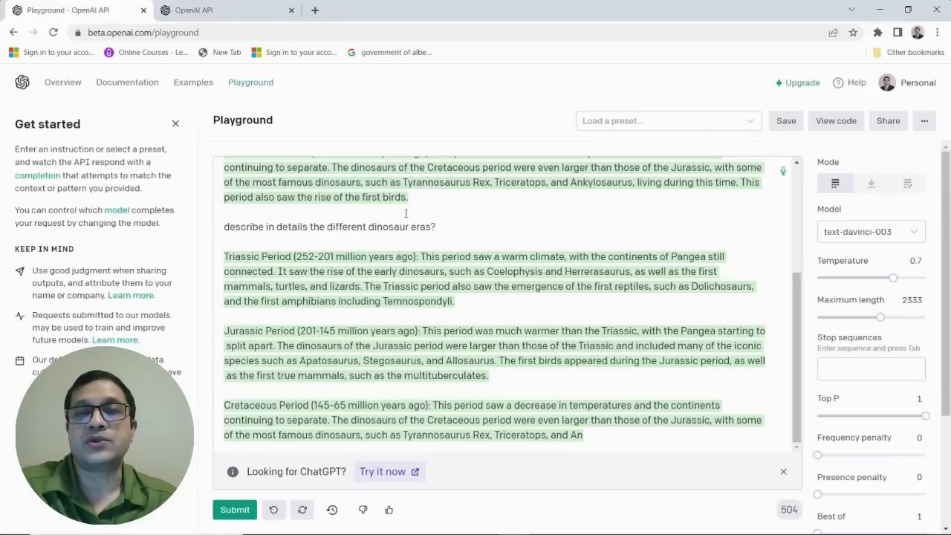
Step: Regenerate the detailed dinosaur-eras answer so it completes through the Cretaceous extinction
{"action": "left_click_drag", "start_coordinate": [224, 227], "coordinate": [401, 227]}
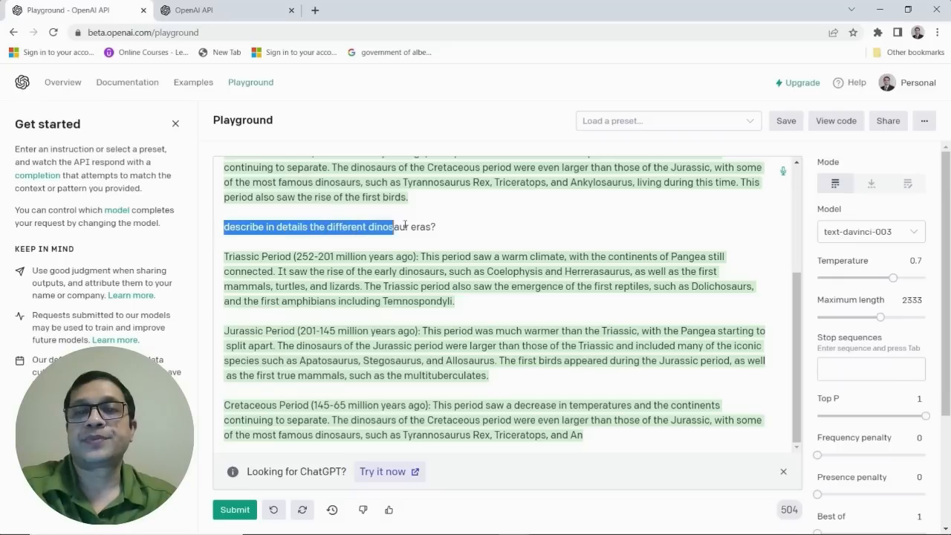
{"action": "mouse_move", "coordinate": [275, 509]}
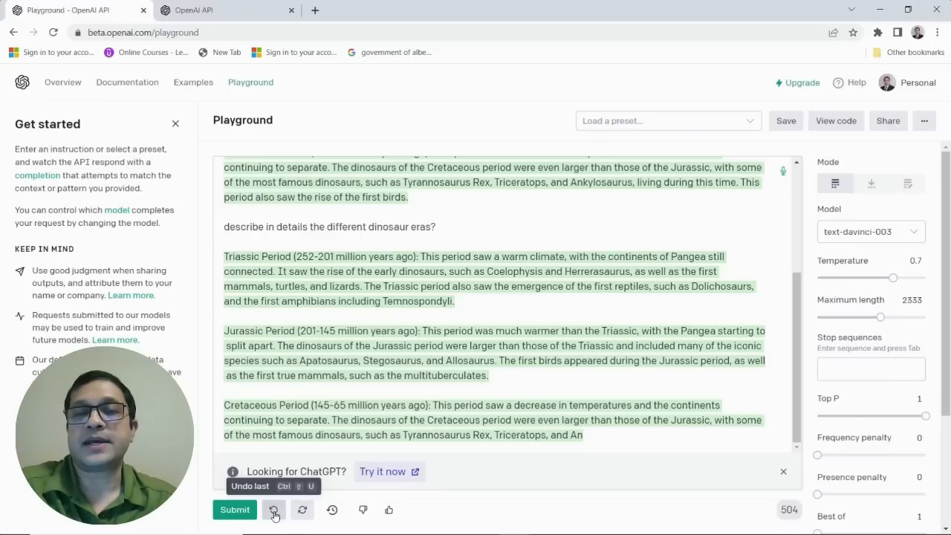
{"action": "mouse_move", "coordinate": [301, 531]}
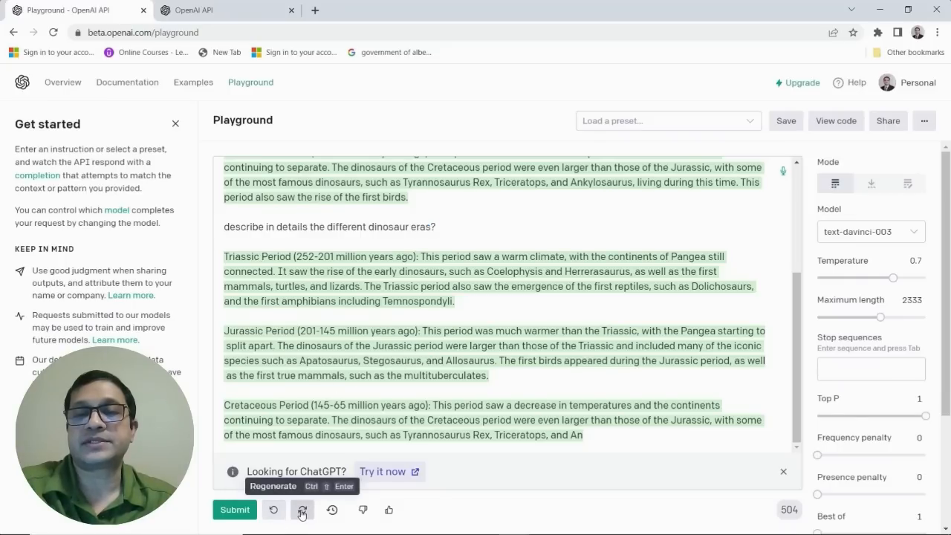
{"action": "left_click", "coordinate": [302, 510]}
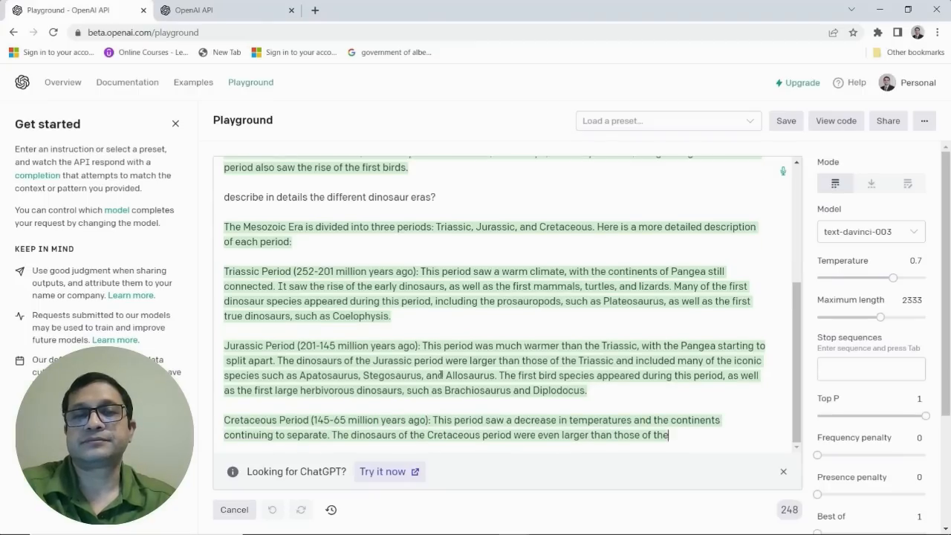
{"action": "scroll", "scroll_direction": "down", "scroll_amount": 3}
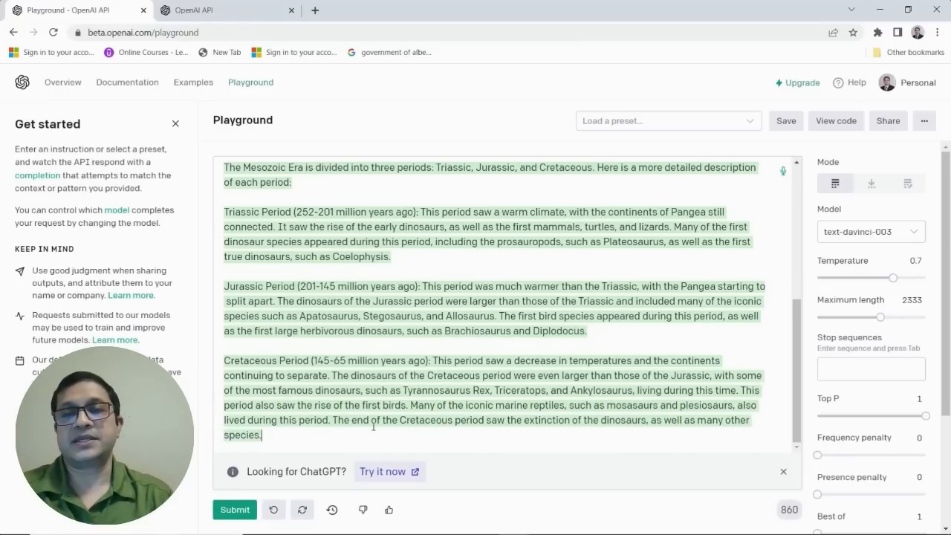
Step: Submit a follow-up asking to describe it so a five year old can understand, per three paragraphs
{"action": "scroll", "scroll_direction": "down", "scroll_amount": 3}
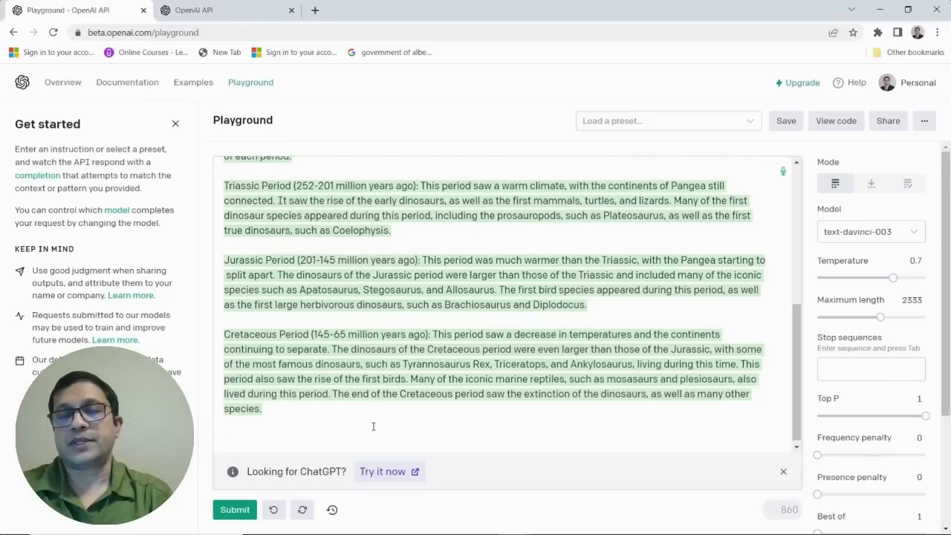
{"action": "type", "text": "describe the same so that a"}
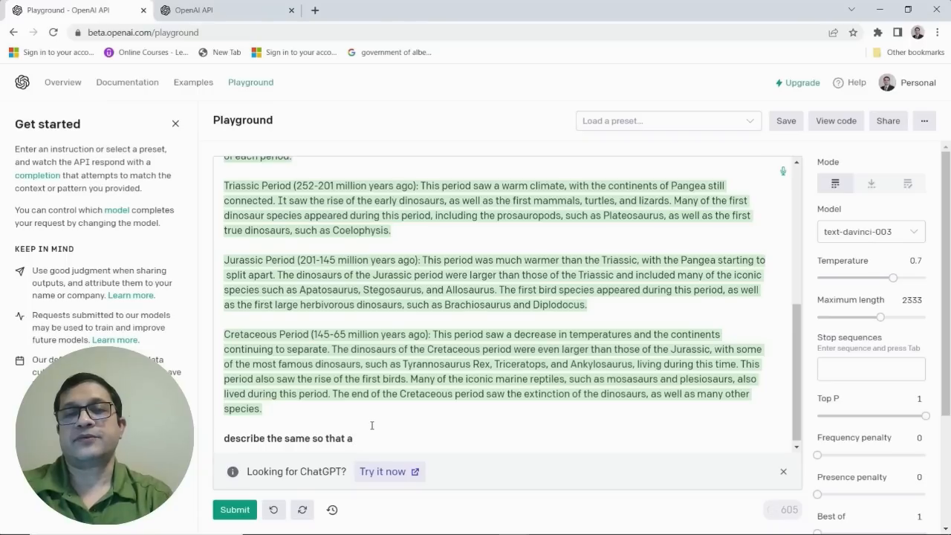
{"action": "type", "text": "five year old can"}
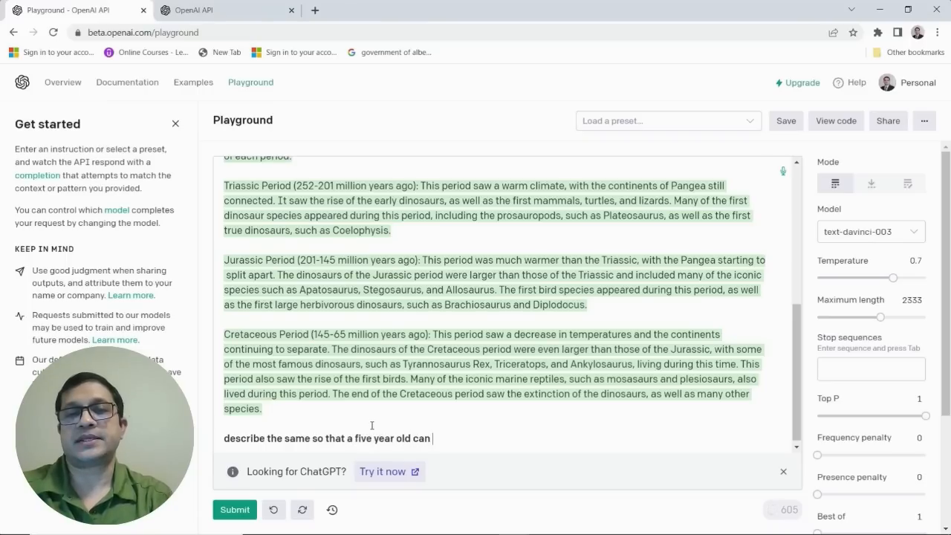
{"action": "type", "text": "understand"}
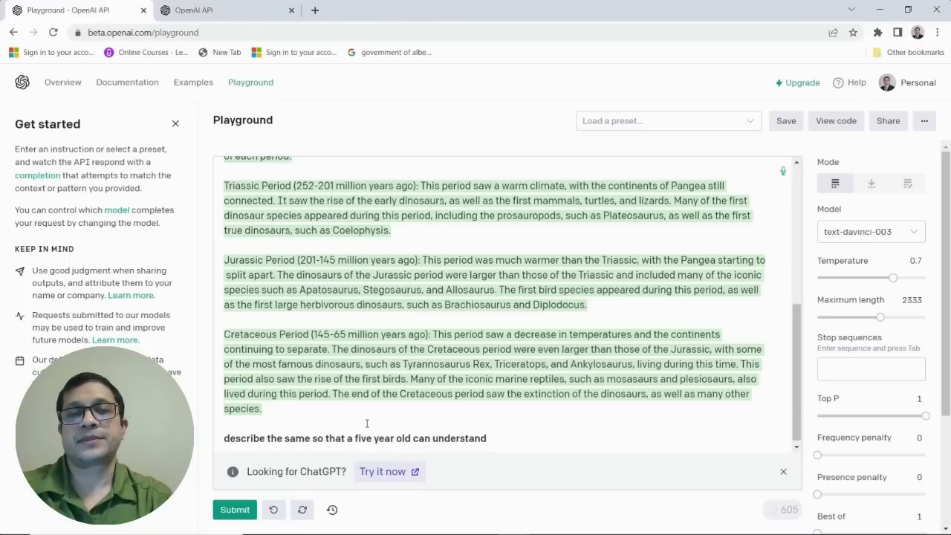
{"action": "type", "text": ", perhaps in"}
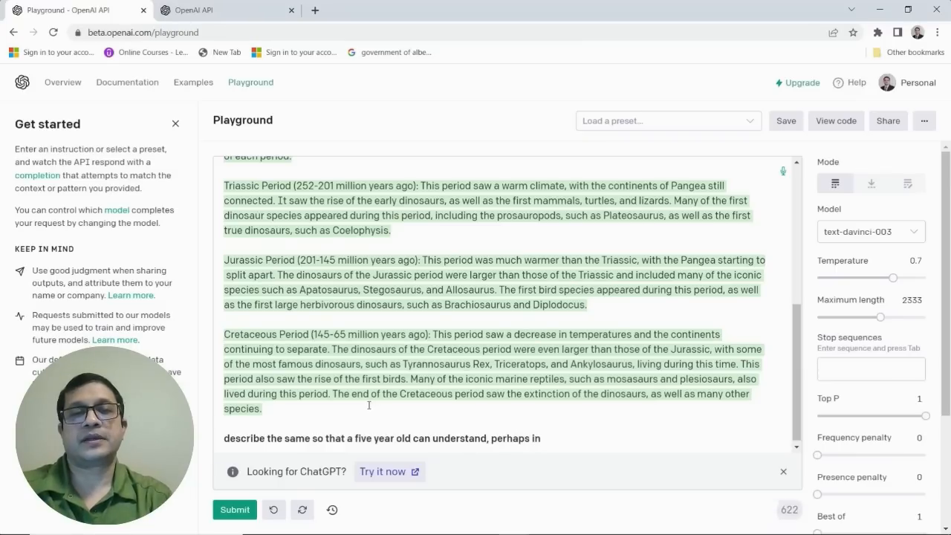
{"action": "type", "text": "three"}
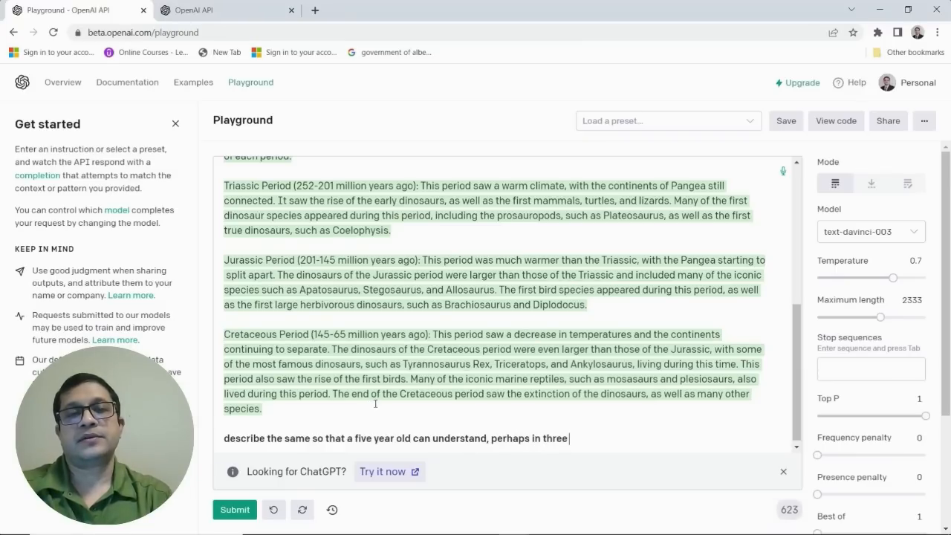
{"action": "type", "text": "parag"}
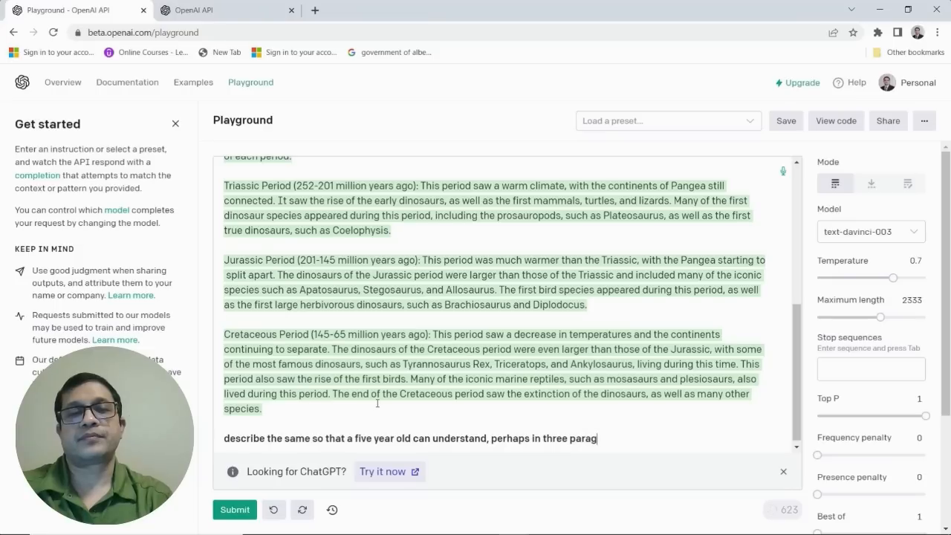
{"action": "type", "text": "raphs"}
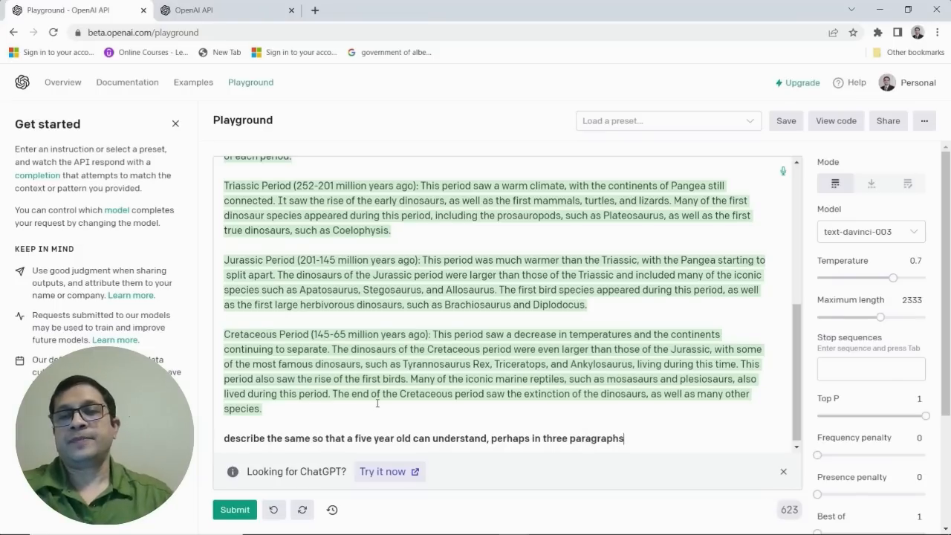
{"action": "left_click", "coordinate": [234, 510]}
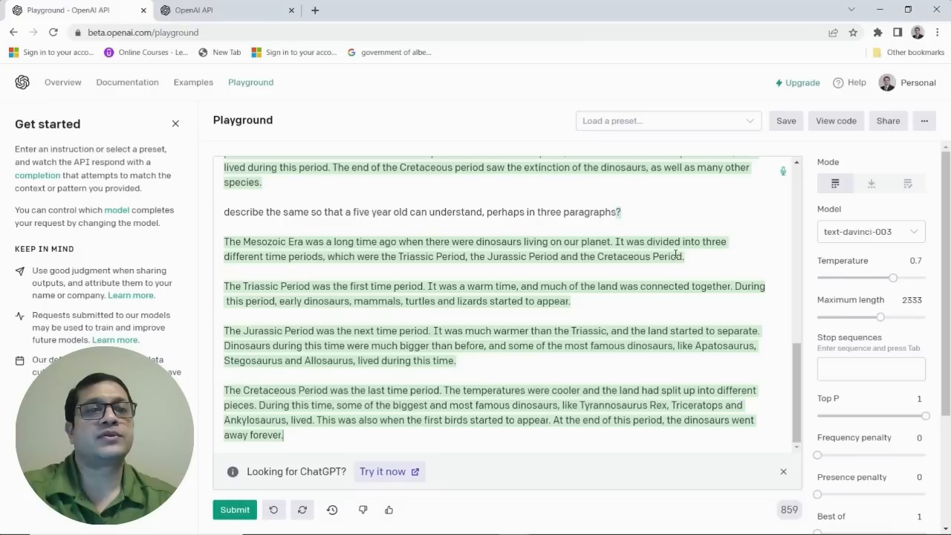
{"action": "mouse_move", "coordinate": [871, 184]}
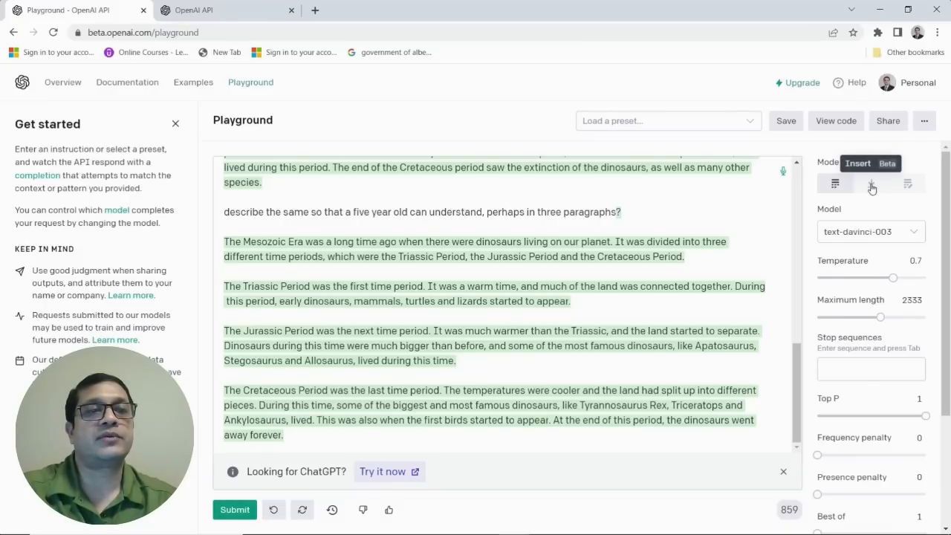
Step: In Insert mode, add the line "The movie Jurrasic Park was [insert]" after the Cretaceous paragraph
{"action": "left_click", "coordinate": [872, 183]}
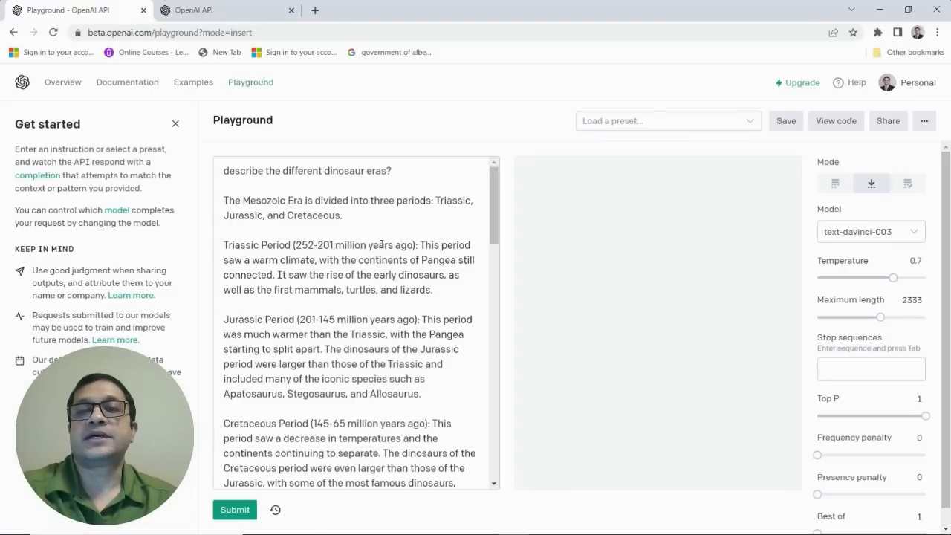
{"action": "mouse_move", "coordinate": [871, 185]}
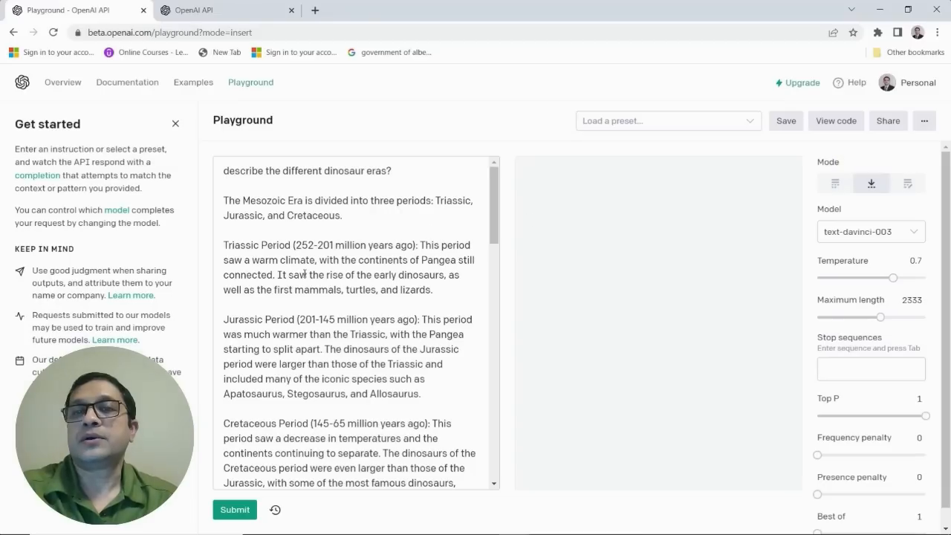
{"action": "scroll", "scroll_direction": "down", "scroll_amount": 3}
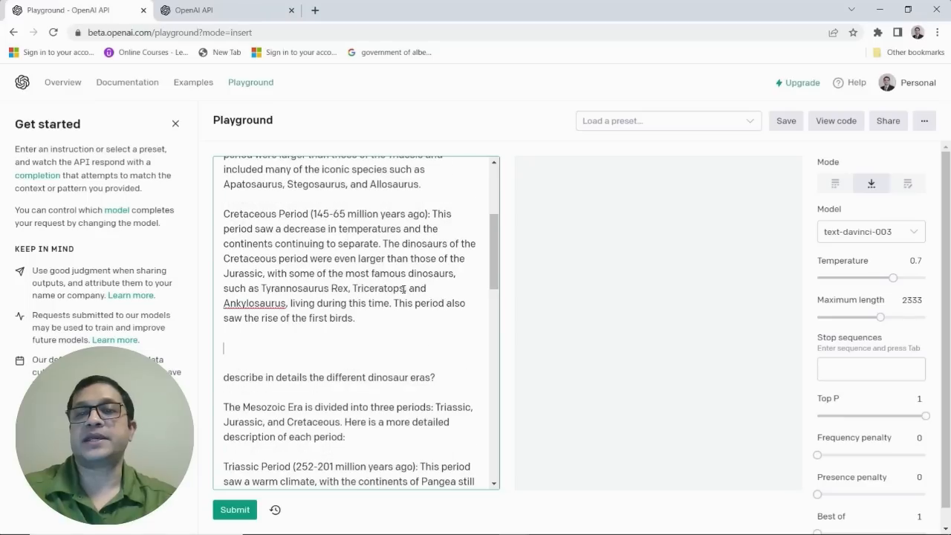
{"action": "type", "text": "The mov"}
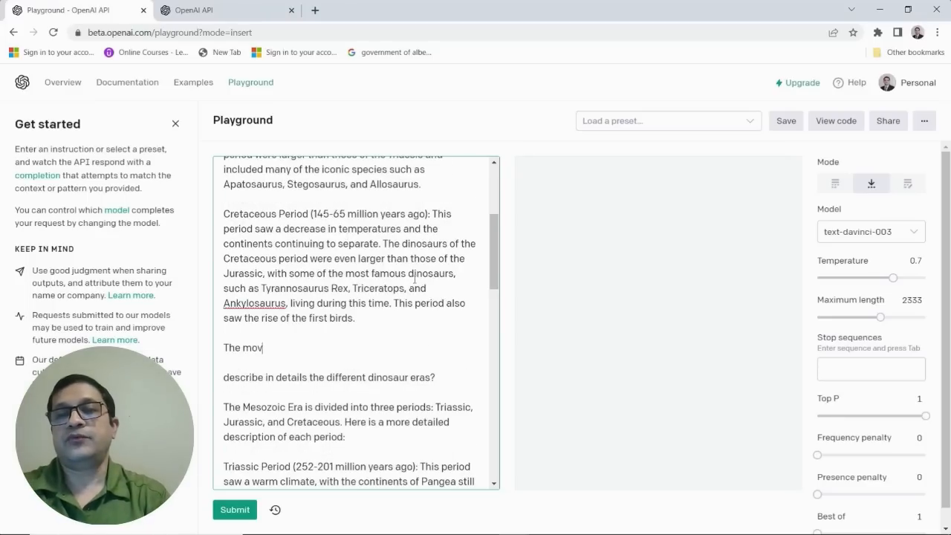
{"action": "type", "text": "ie Jurrasic"}
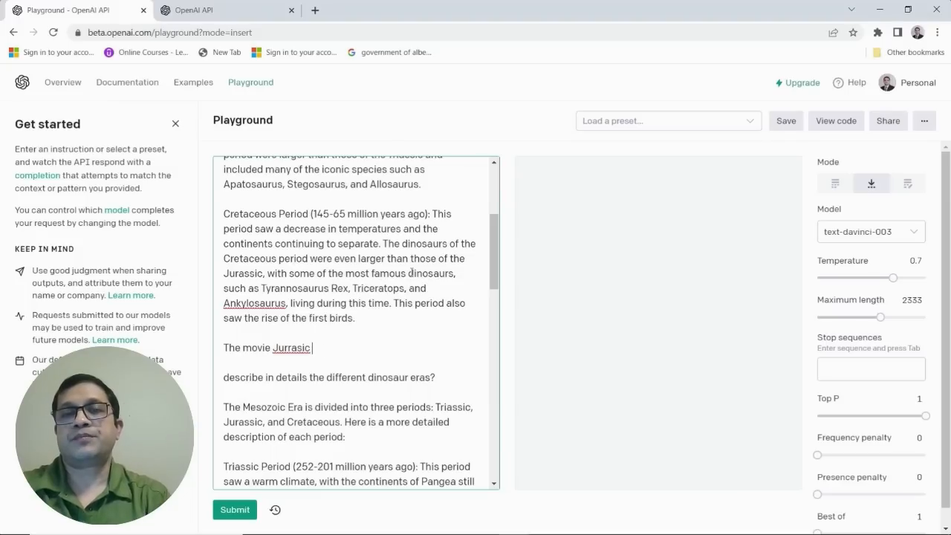
{"action": "type", "text": "Park"}
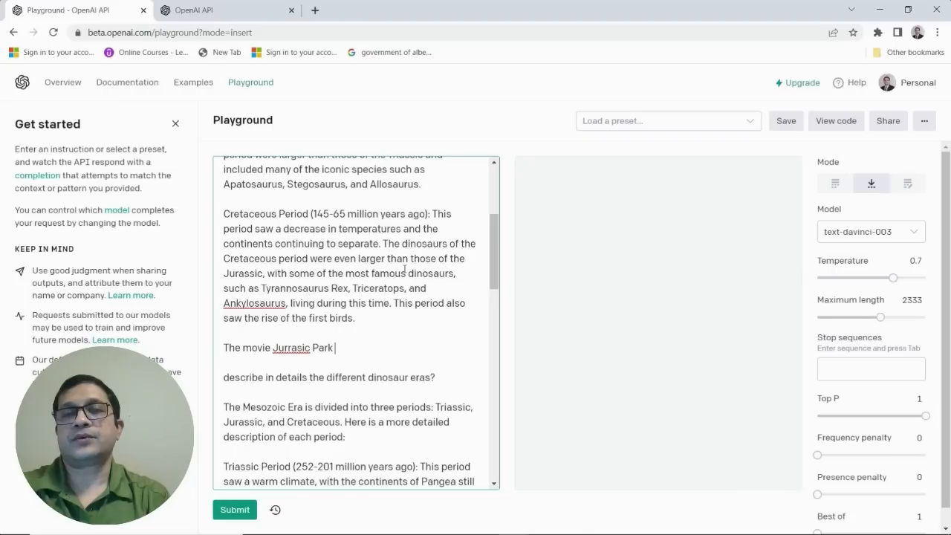
{"action": "type", "text": "was ["}
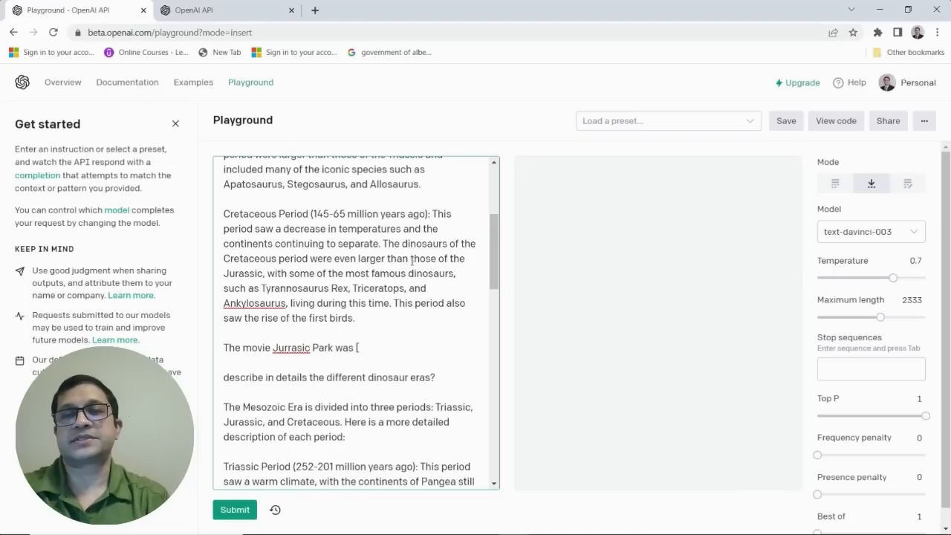
{"action": "type", "text": "insert]"}
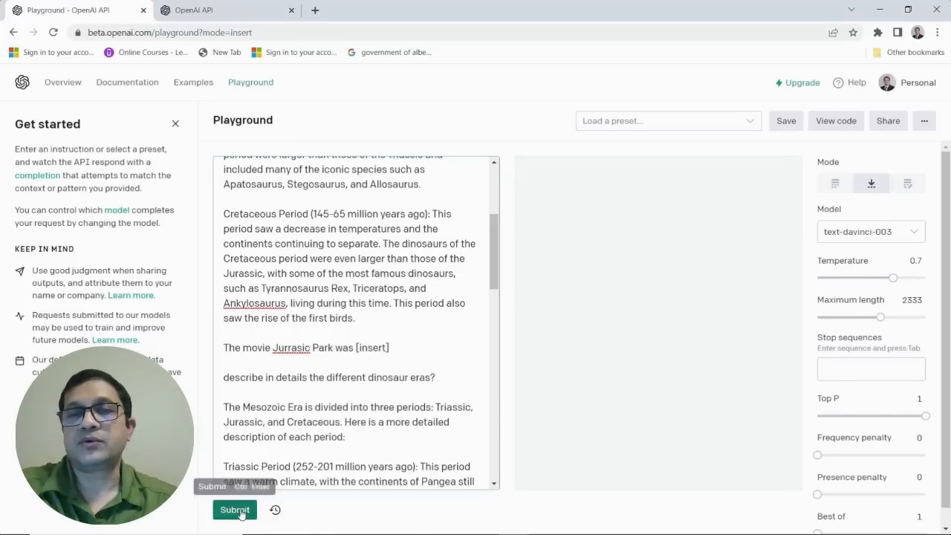
Step: Generate text to fill the [insert] placeholder in the Jurassic Park line and review the output
{"action": "left_click", "coordinate": [234, 509]}
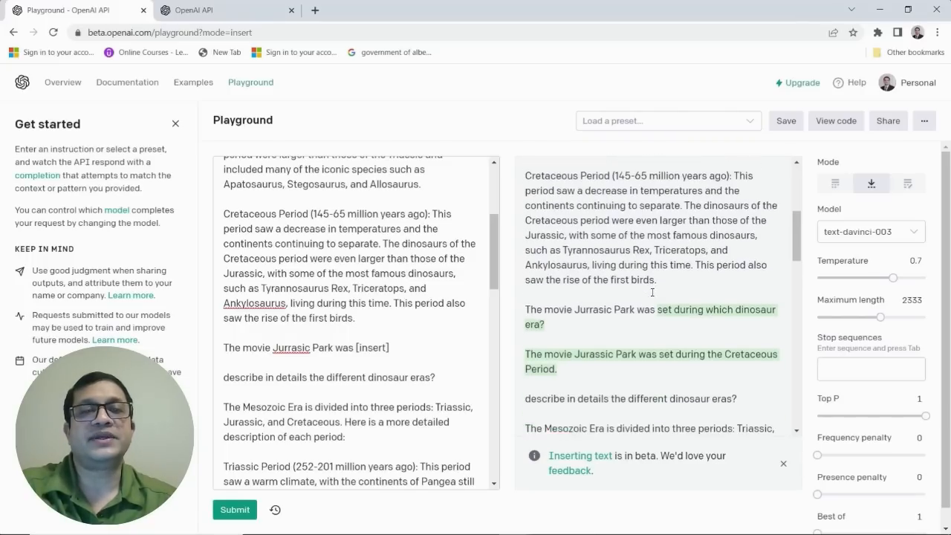
{"action": "scroll", "scroll_direction": "down", "scroll_amount": 3}
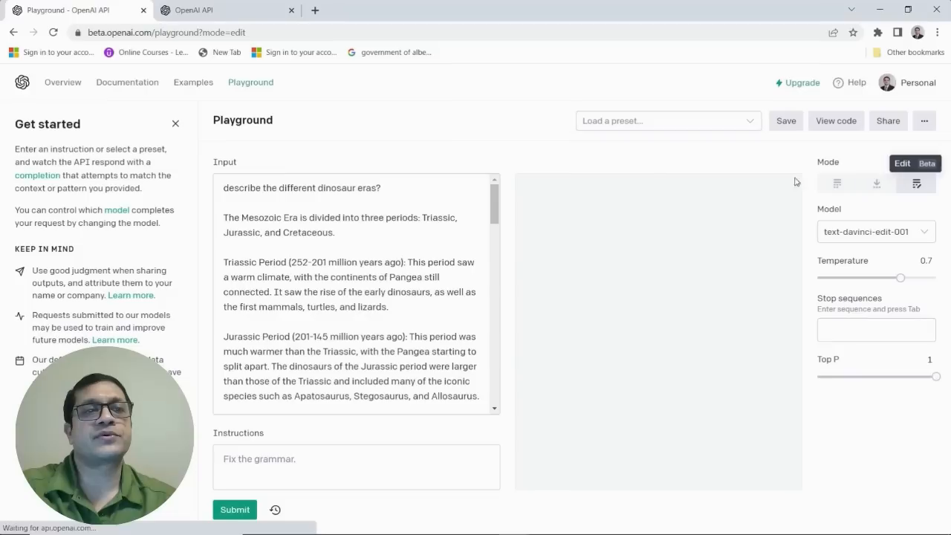
{"action": "mouse_move", "coordinate": [619, 255]}
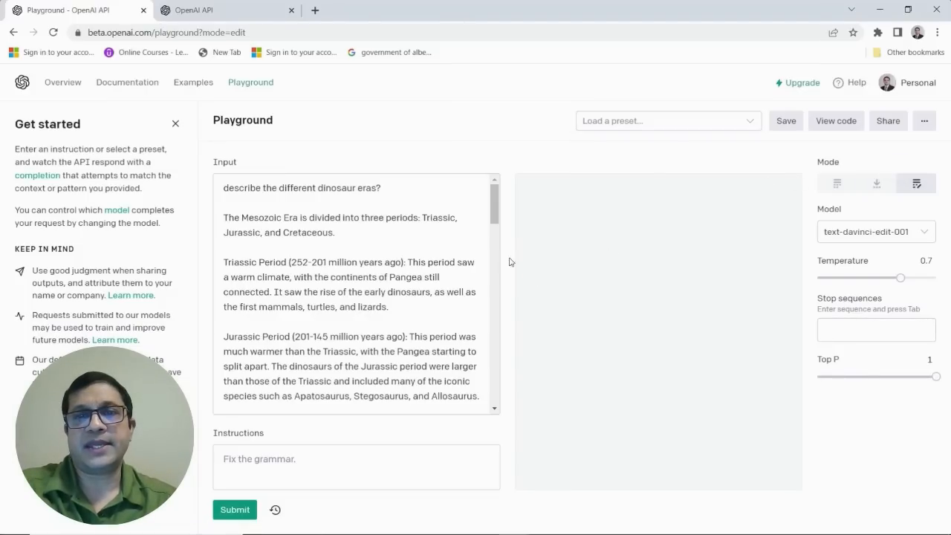
Step: Misspell "describe" in the input and submit the edit instruction "fix the grammar"
{"action": "scroll", "scroll_direction": "down", "scroll_amount": 3}
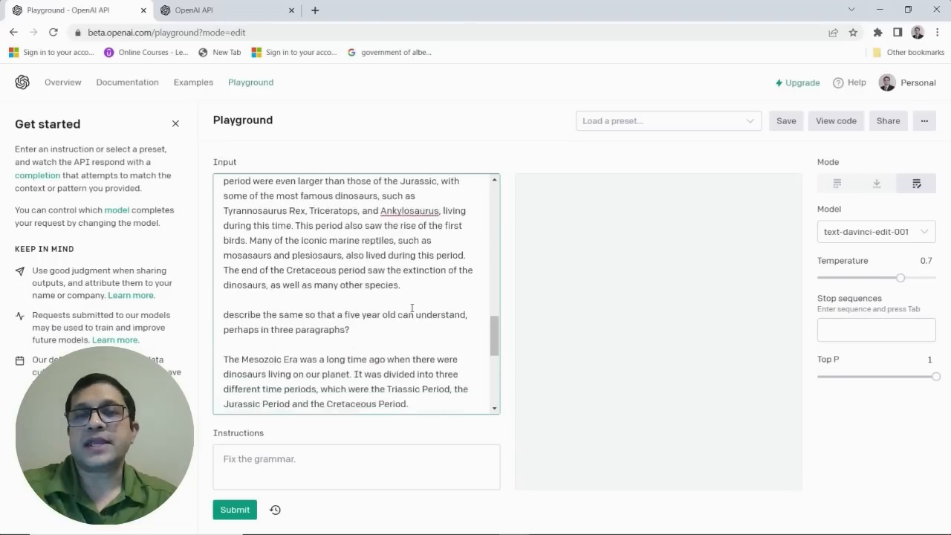
{"action": "scroll", "scroll_direction": "down", "scroll_amount": 3}
{"action": "type", "text": "e"}
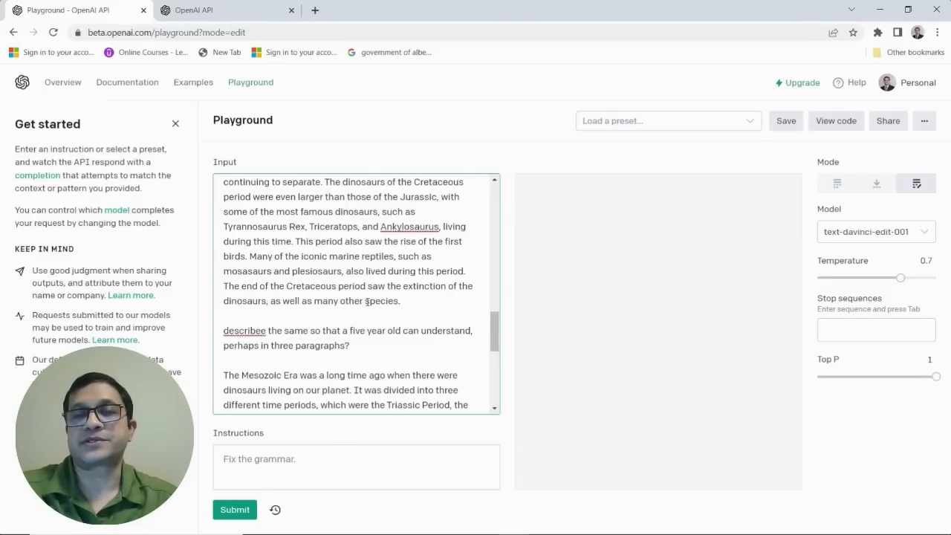
{"action": "left_click", "coordinate": [343, 467]}
{"action": "type", "text": "fix the"}
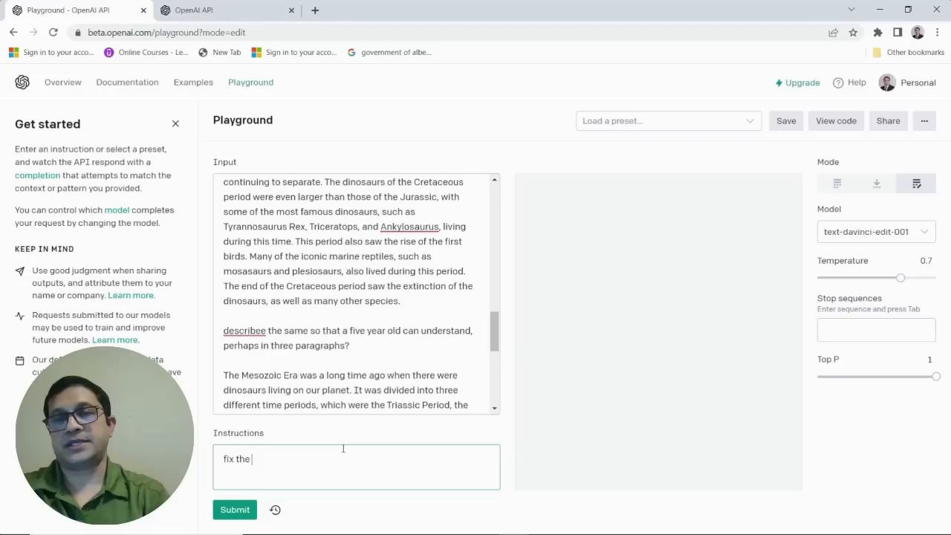
{"action": "type", "text": "grammar"}
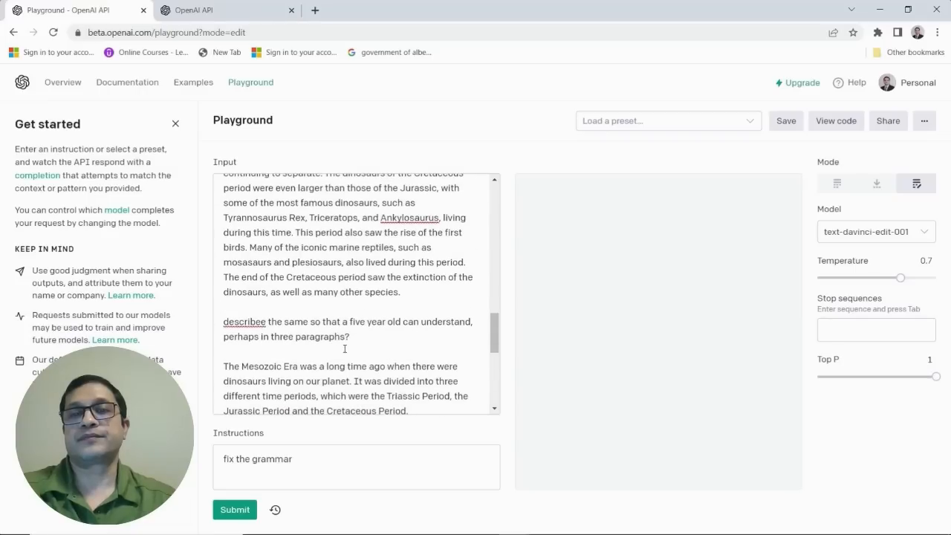
{"action": "left_click", "coordinate": [234, 510]}
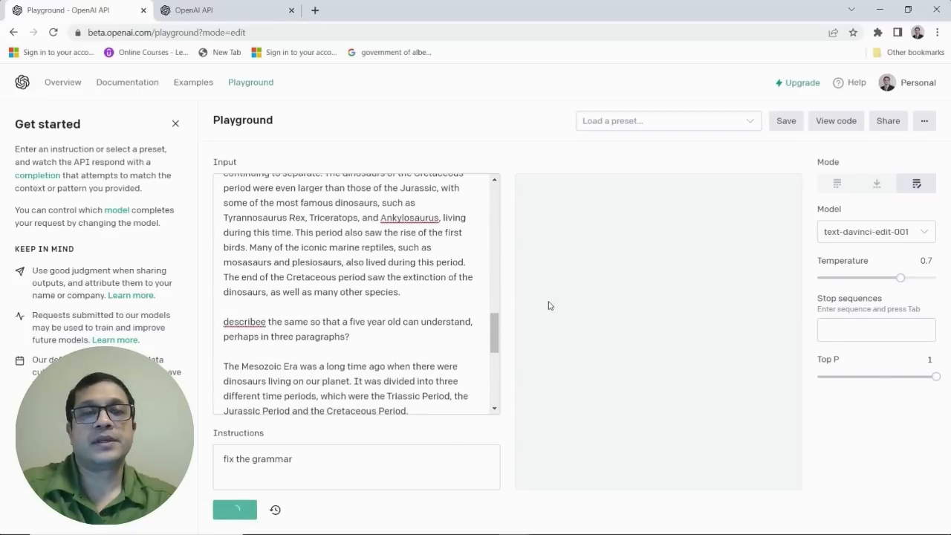
Step: Retrieve the grammar-corrected dinosaur text and scroll through the output
{"action": "left_click", "coordinate": [235, 509]}
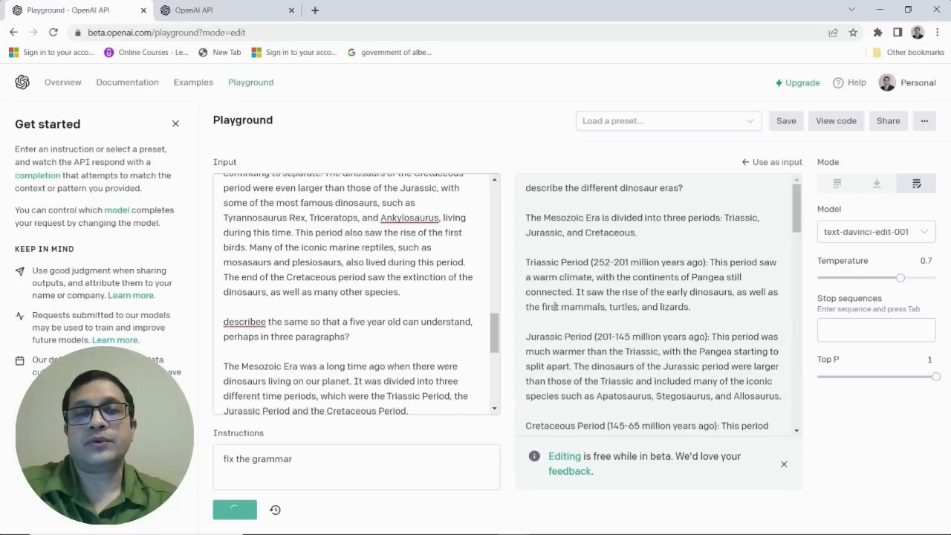
{"action": "scroll", "scroll_direction": "down", "scroll_amount": 3}
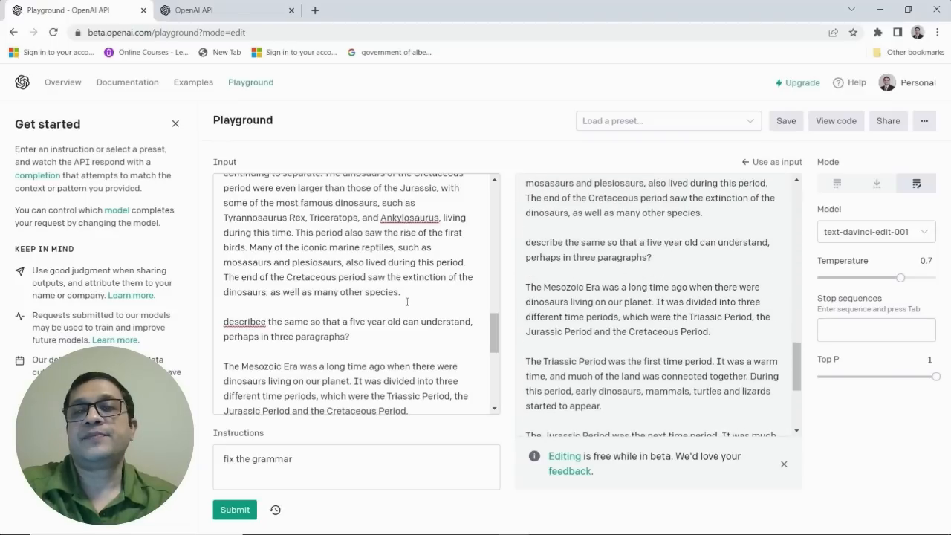
{"action": "mouse_move", "coordinate": [666, 266]}
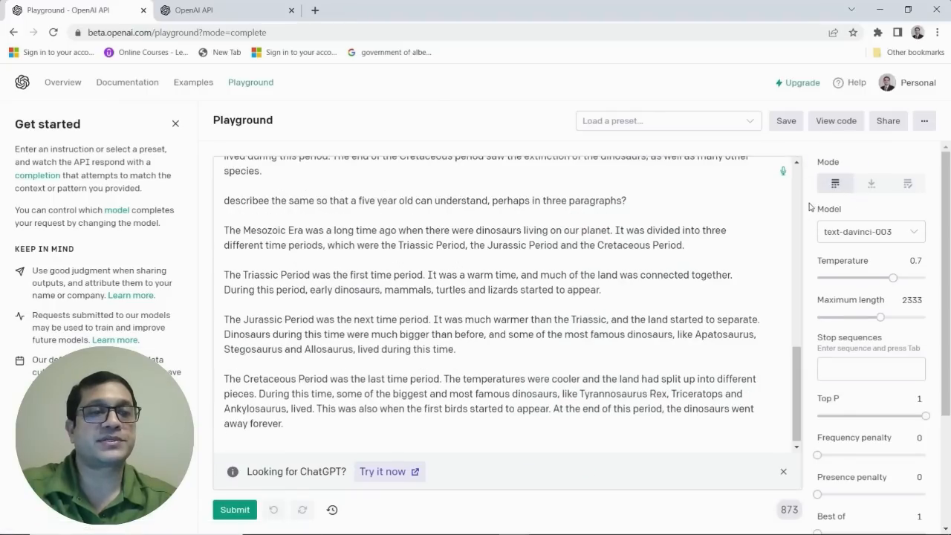
{"action": "scroll", "scroll_direction": "down", "scroll_amount": 3}
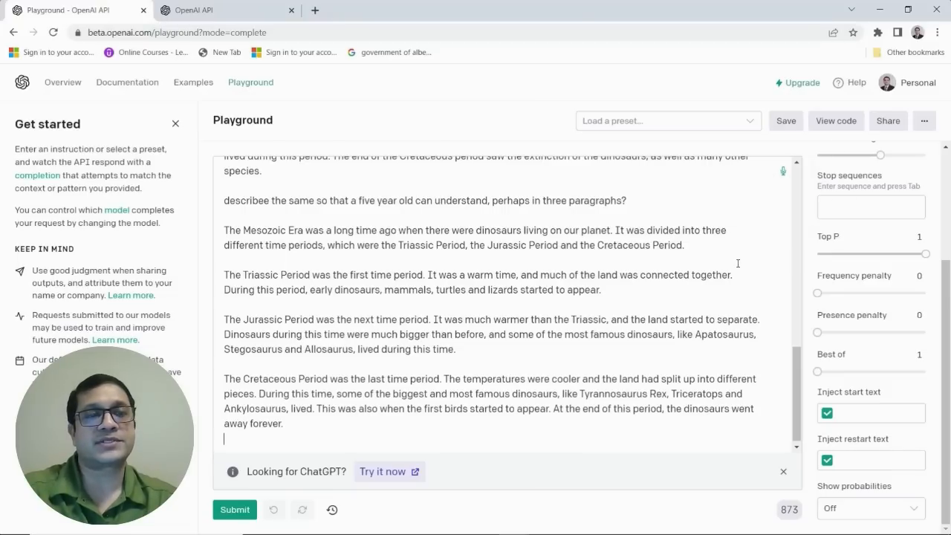
{"action": "mouse_move", "coordinate": [746, 230]}
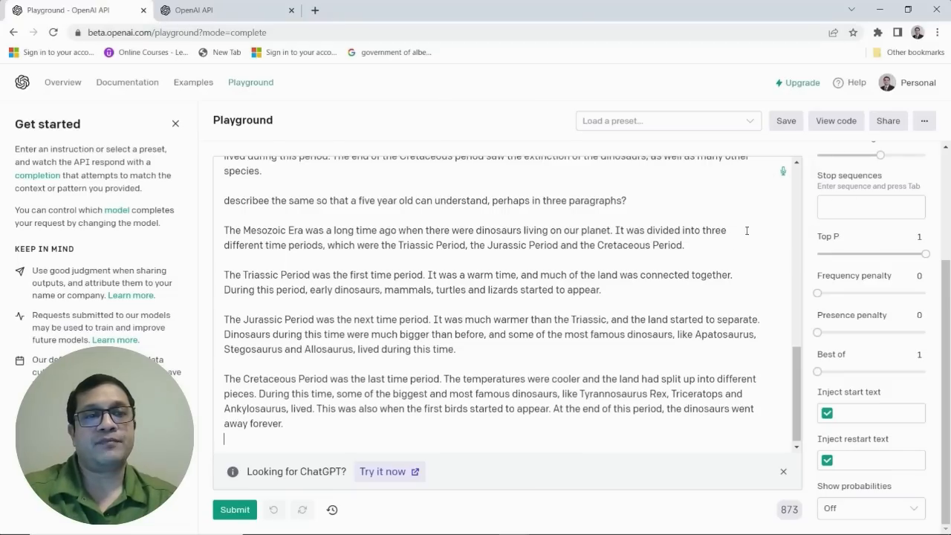